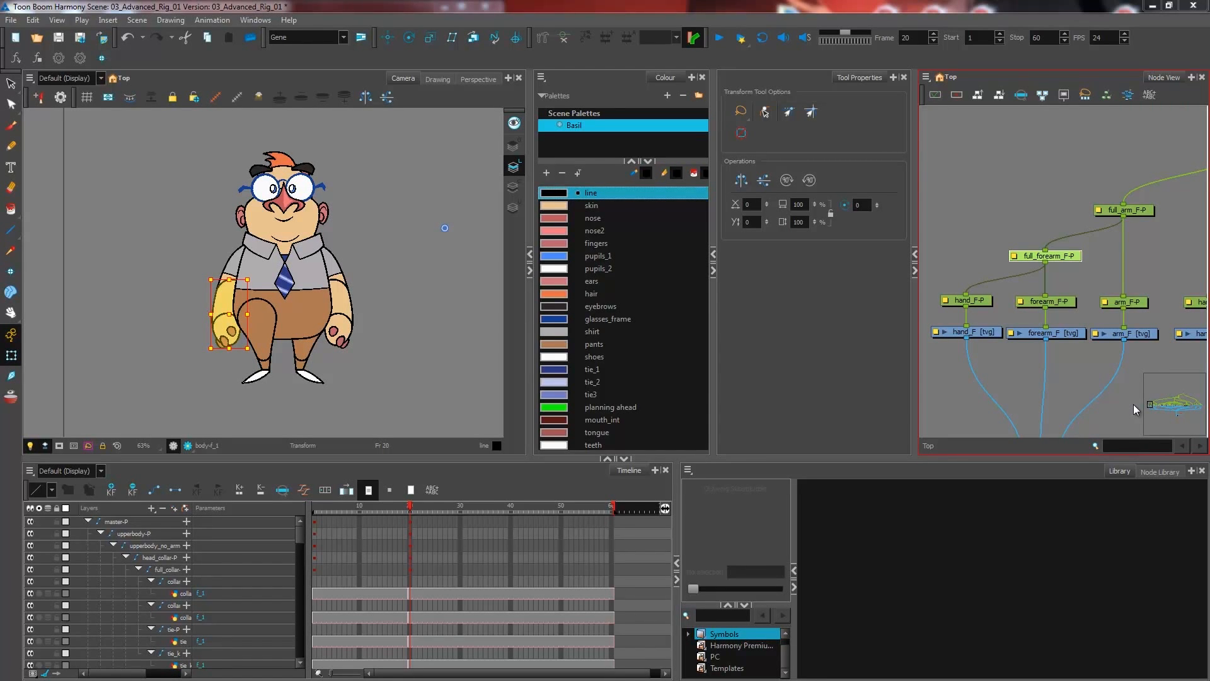
mouse_move(1015, 278)
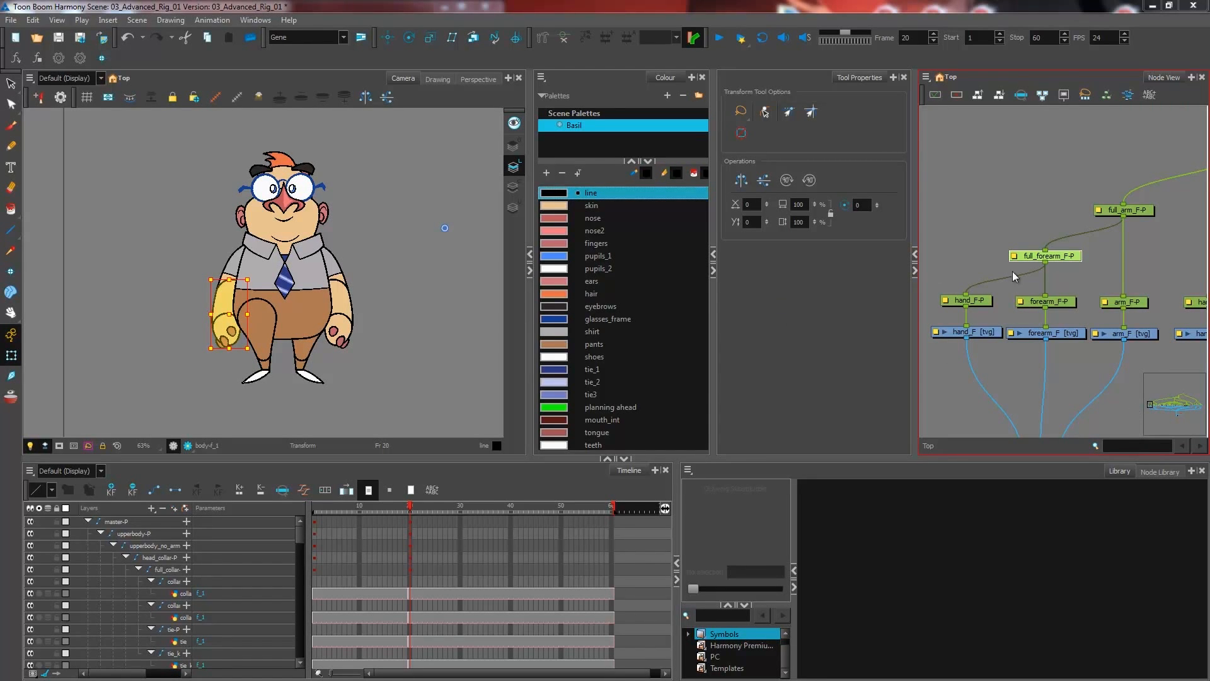
mouse_move(1060, 305)
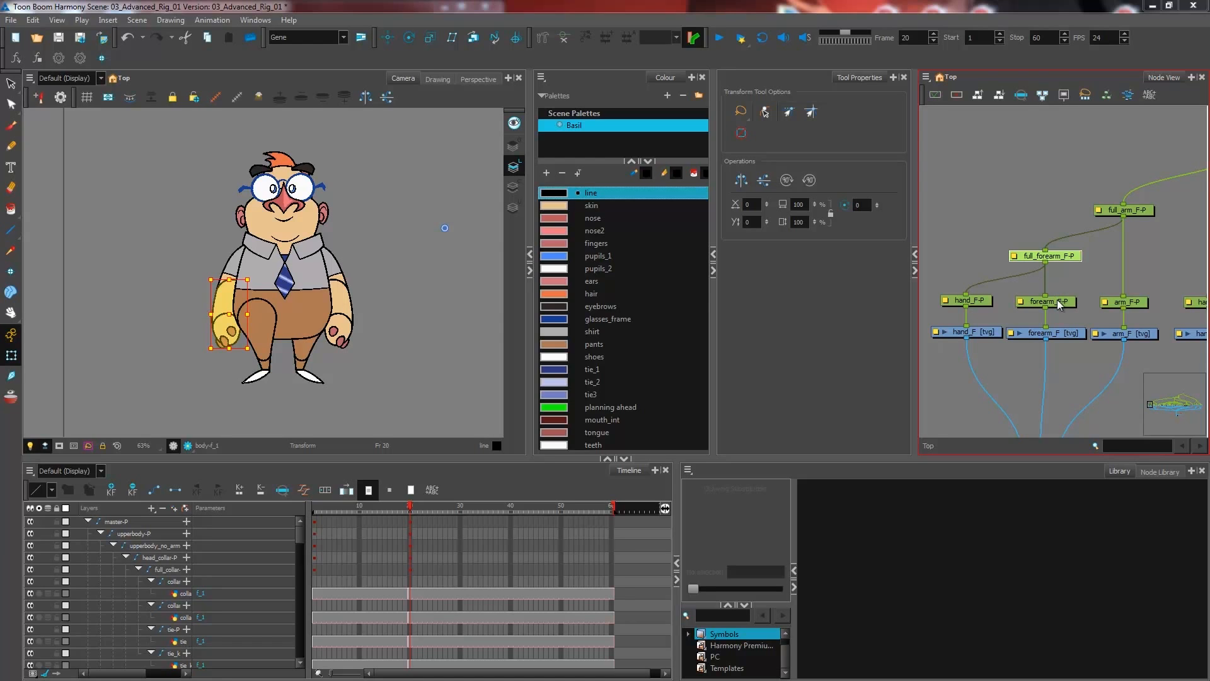
Step: Inspect the hand and forearm peg pivots, switch to the Rotate tool, and browse the view list
click(966, 300)
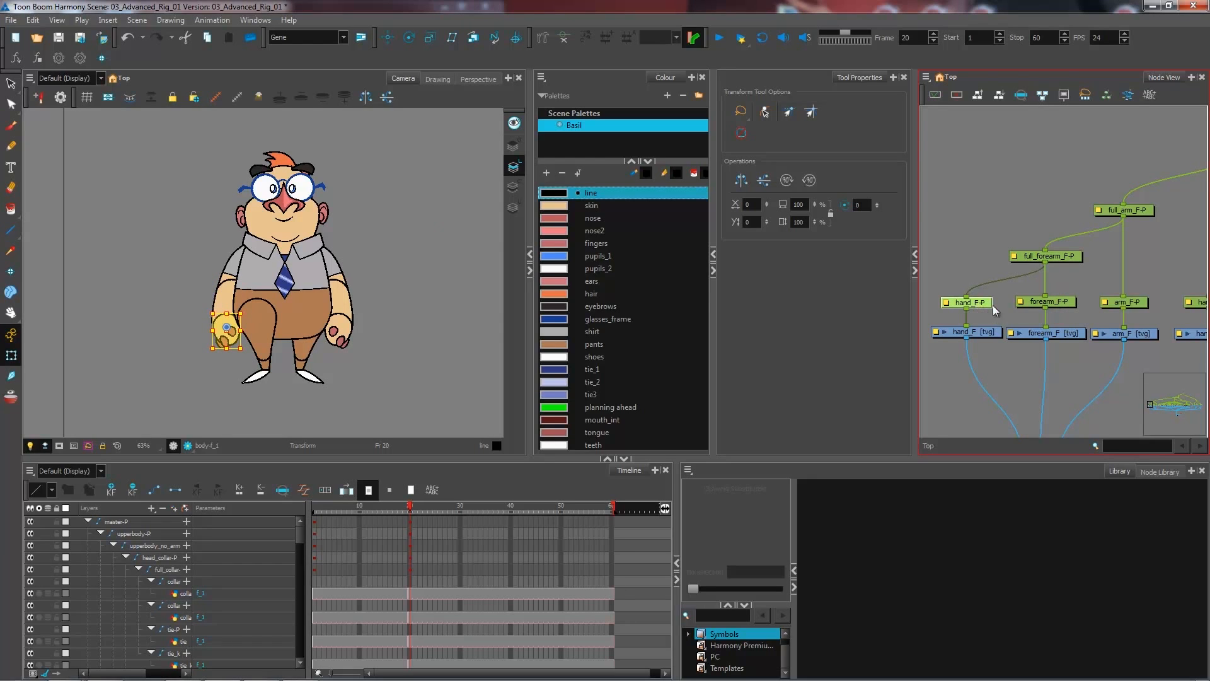
click(966, 302)
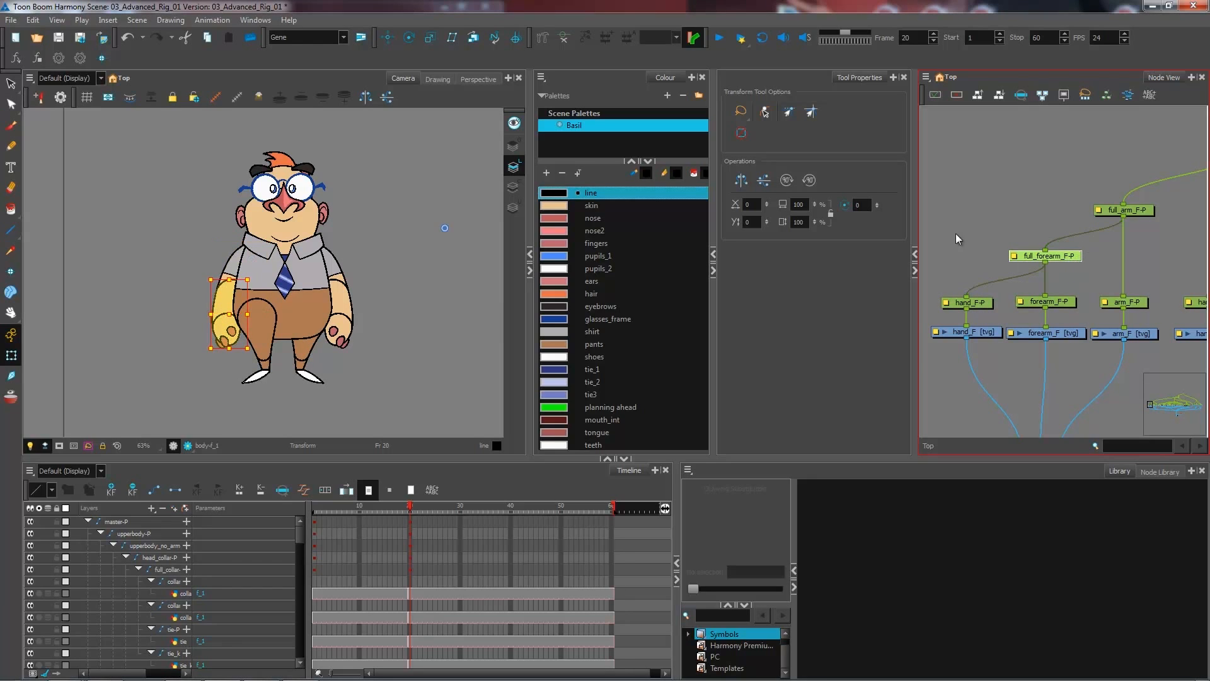
mouse_move(1060, 229)
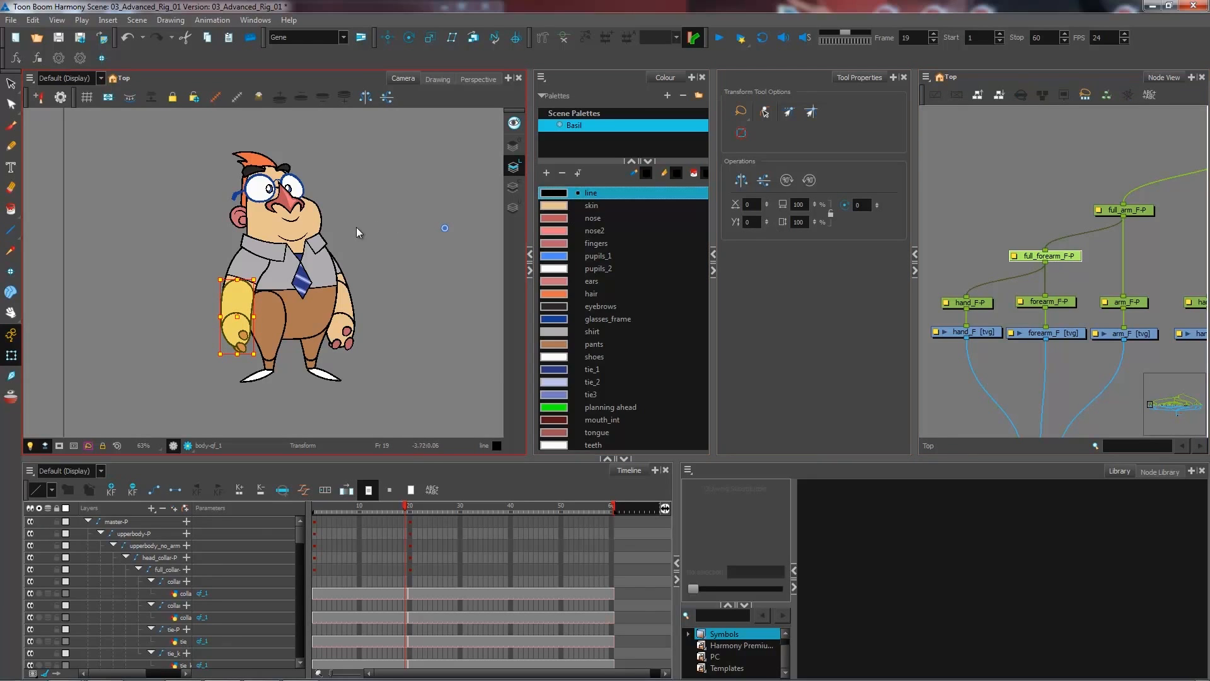
mouse_move(409, 157)
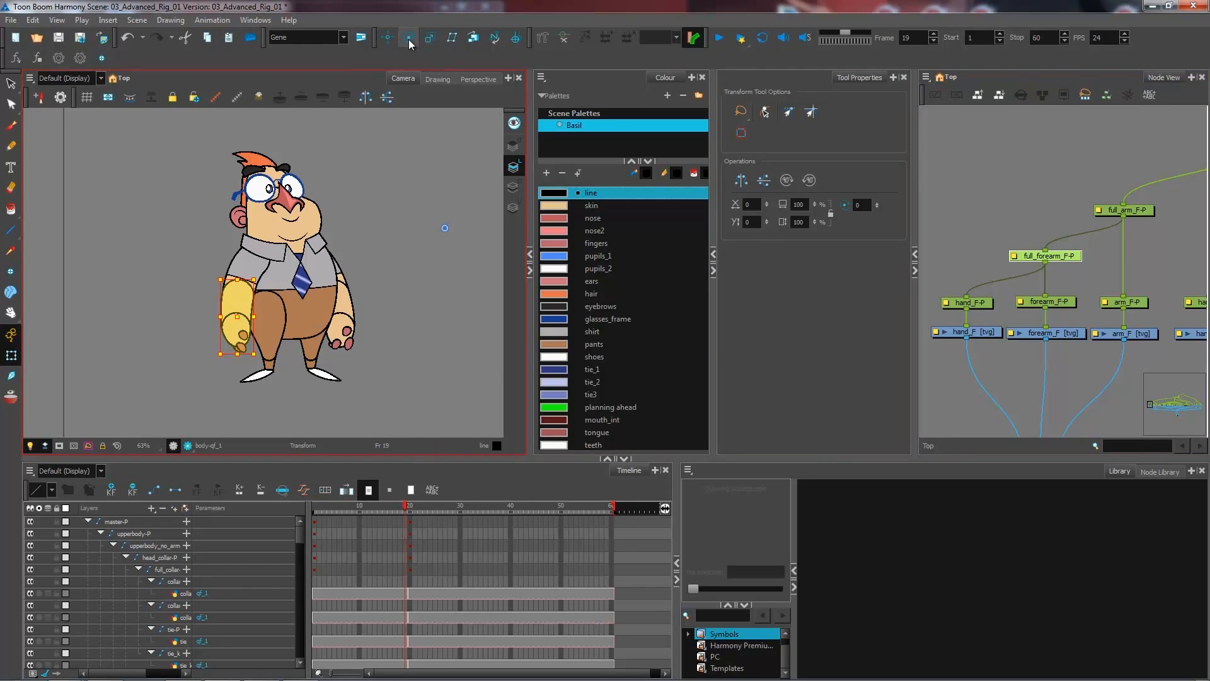
click(408, 37)
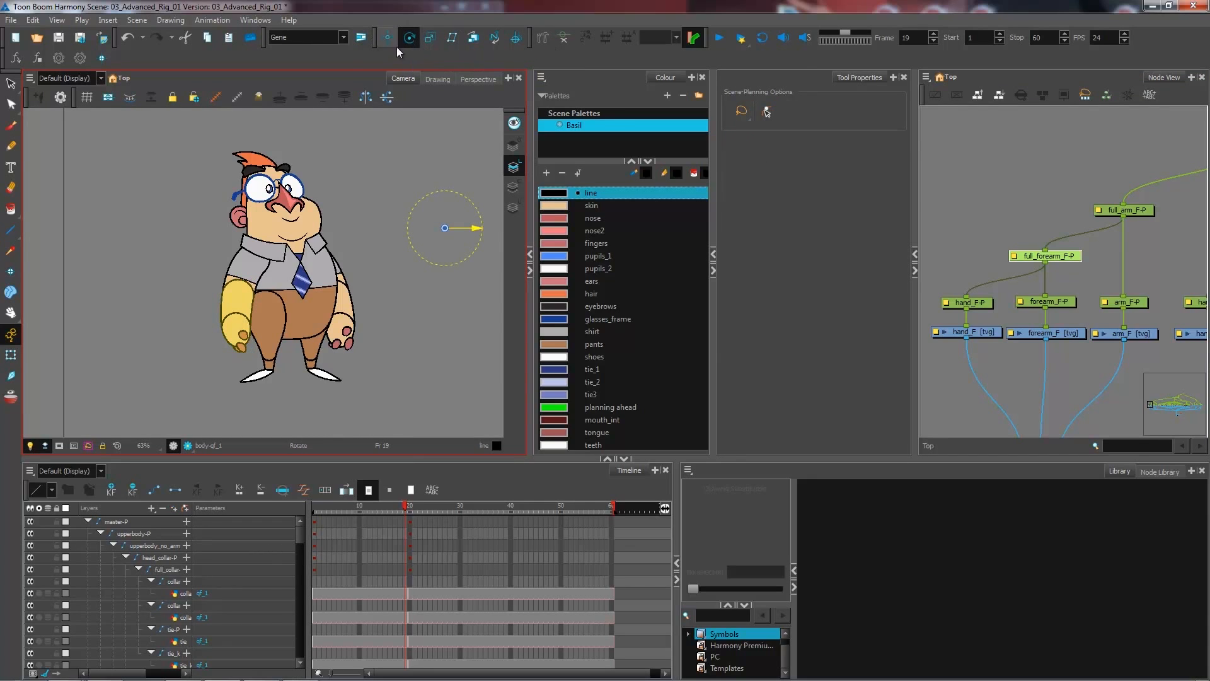
click(255, 19)
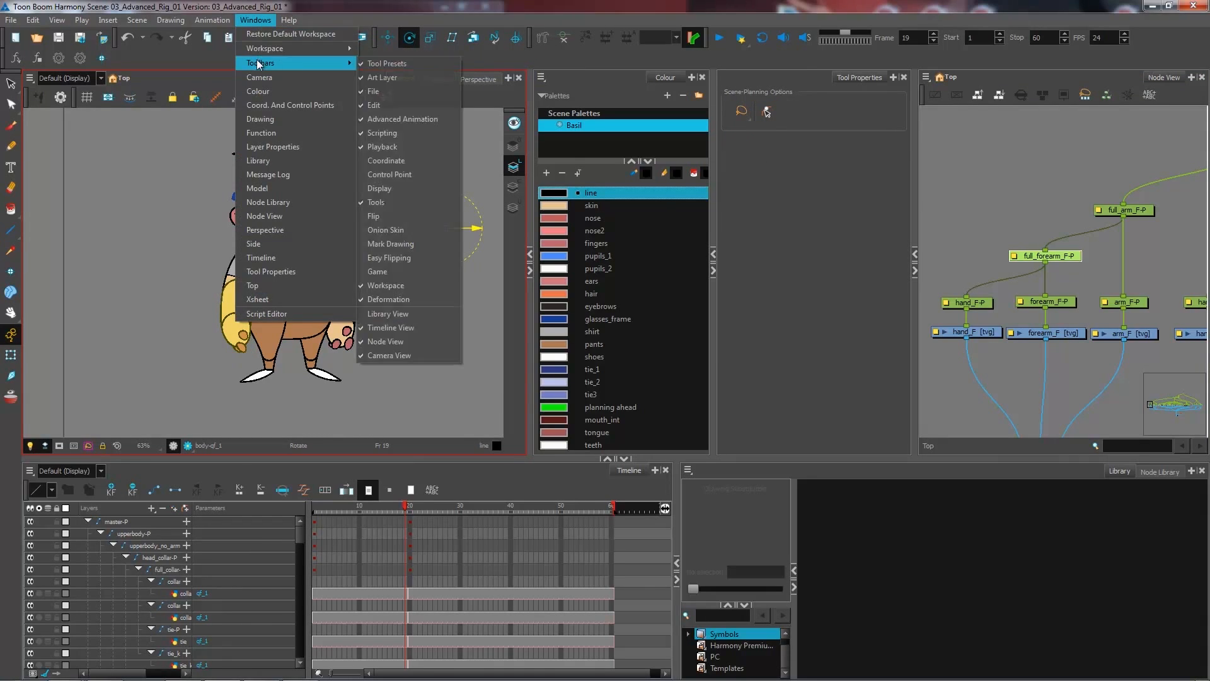
mouse_move(387, 63)
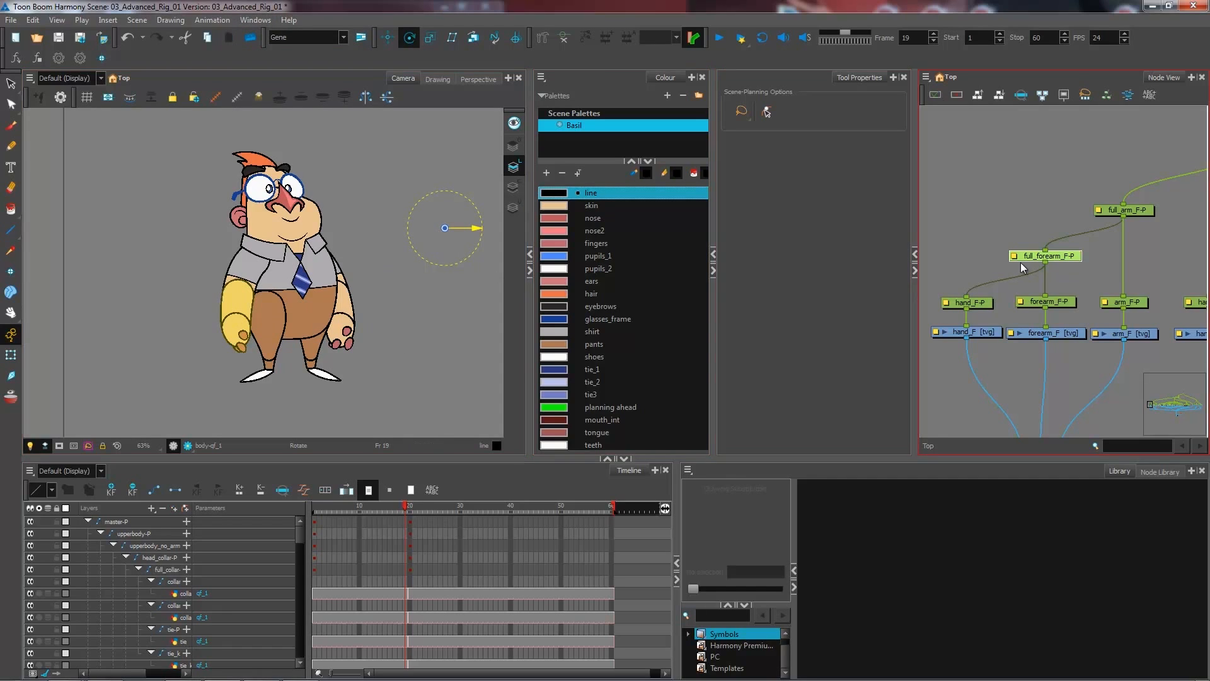
mouse_move(1013, 276)
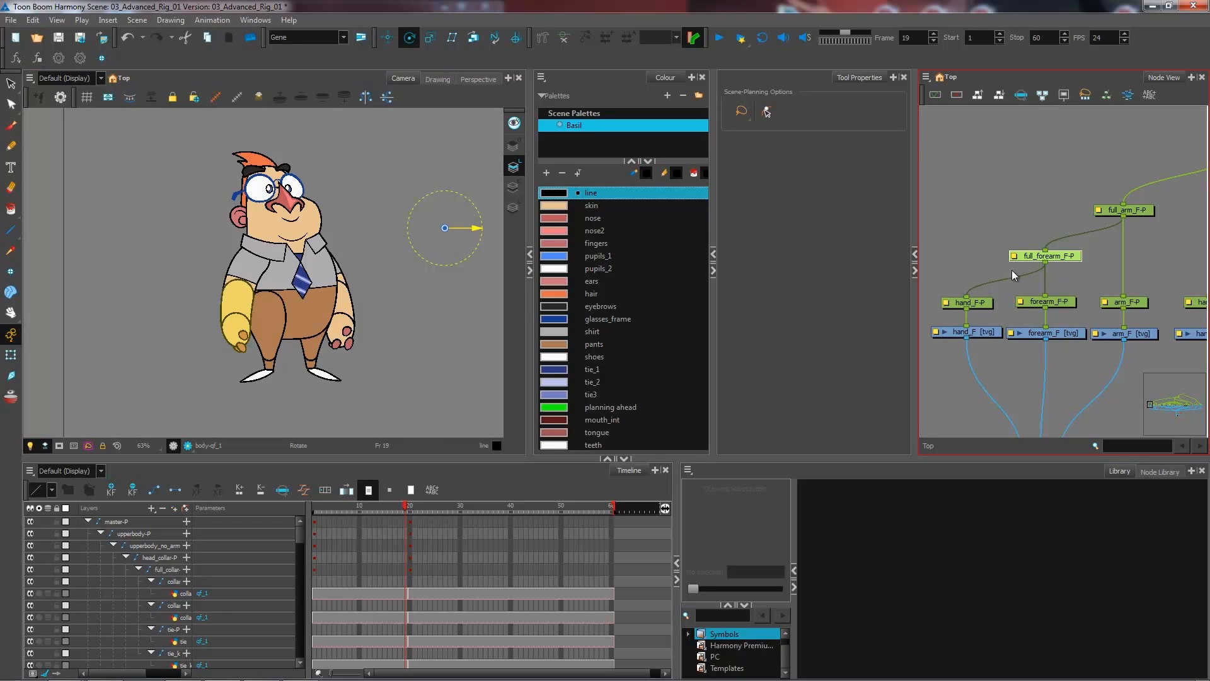
mouse_move(1013, 276)
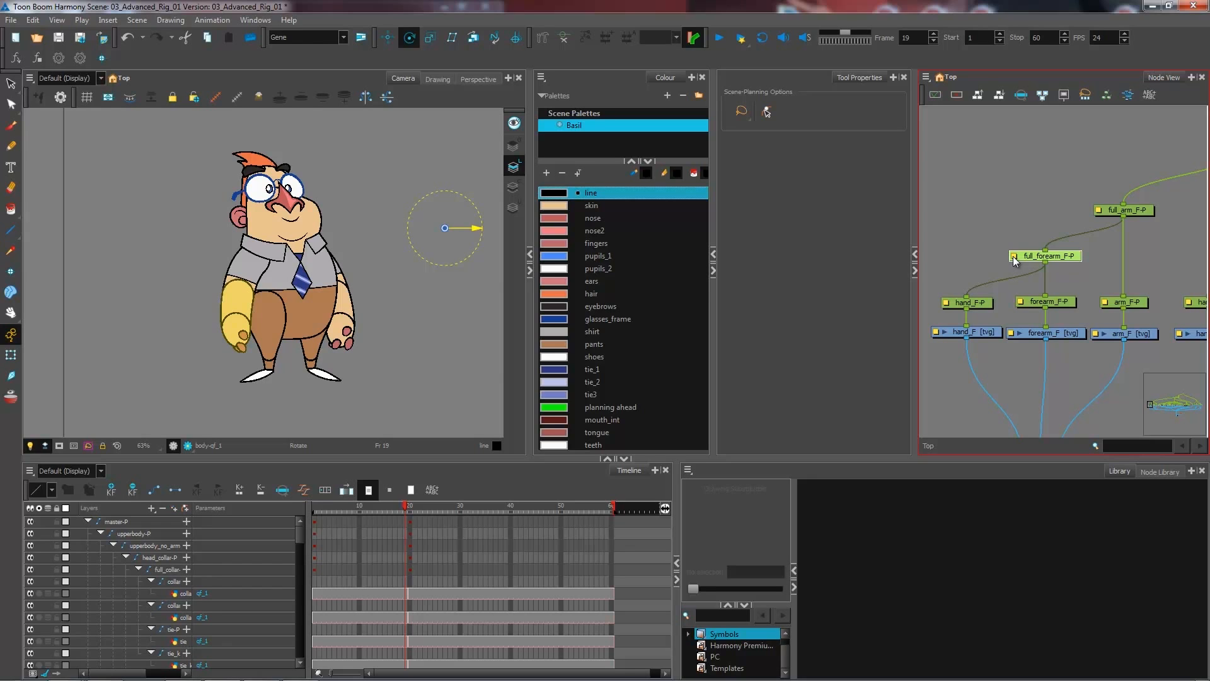
Step: In full_forearm_F-P's Layer Properties, set the pivot X value to 0
double_click(1044, 255)
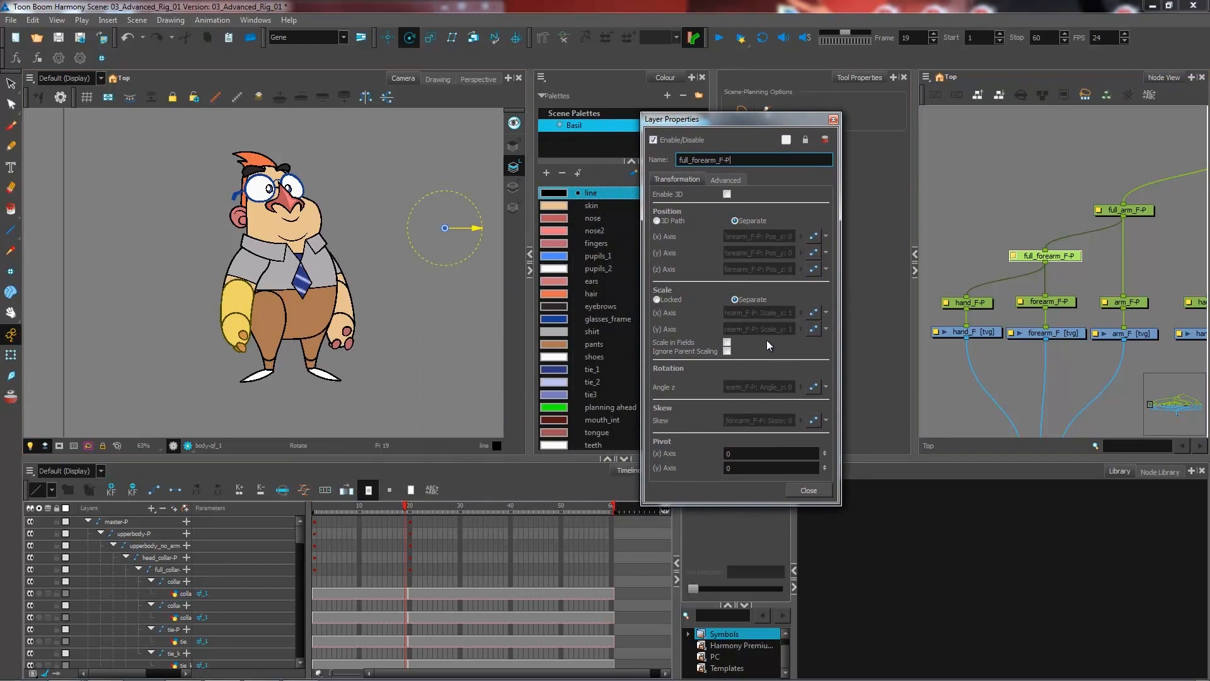
mouse_move(735, 446)
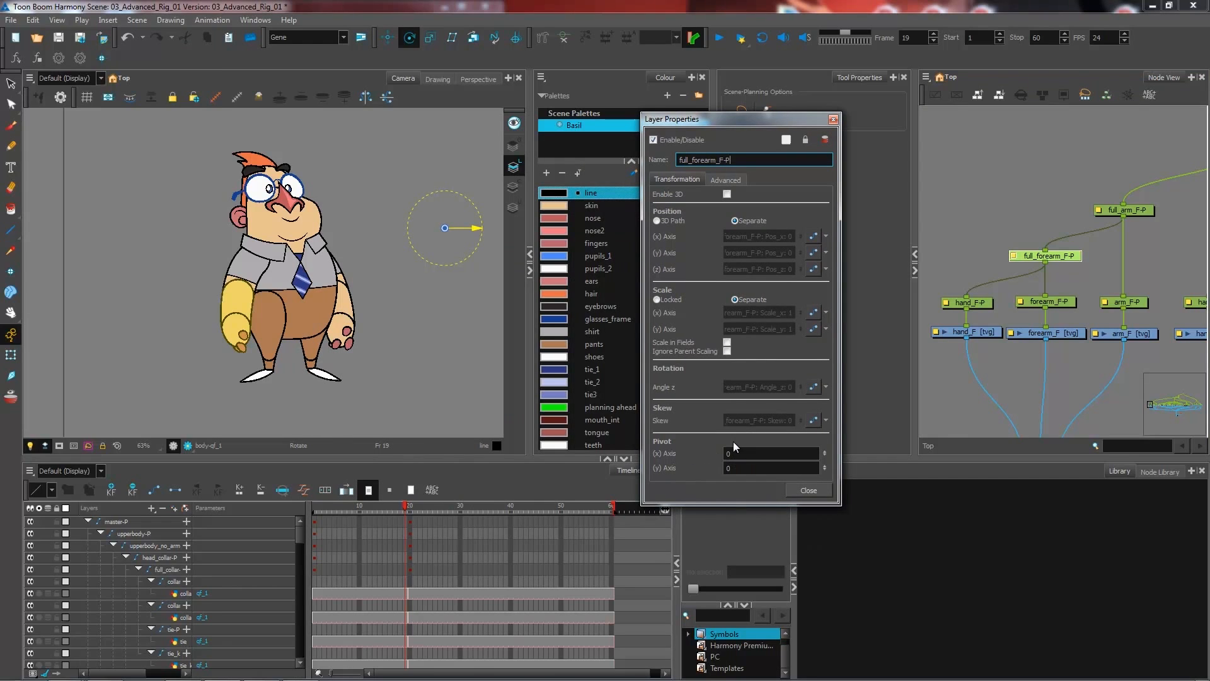
mouse_move(711, 473)
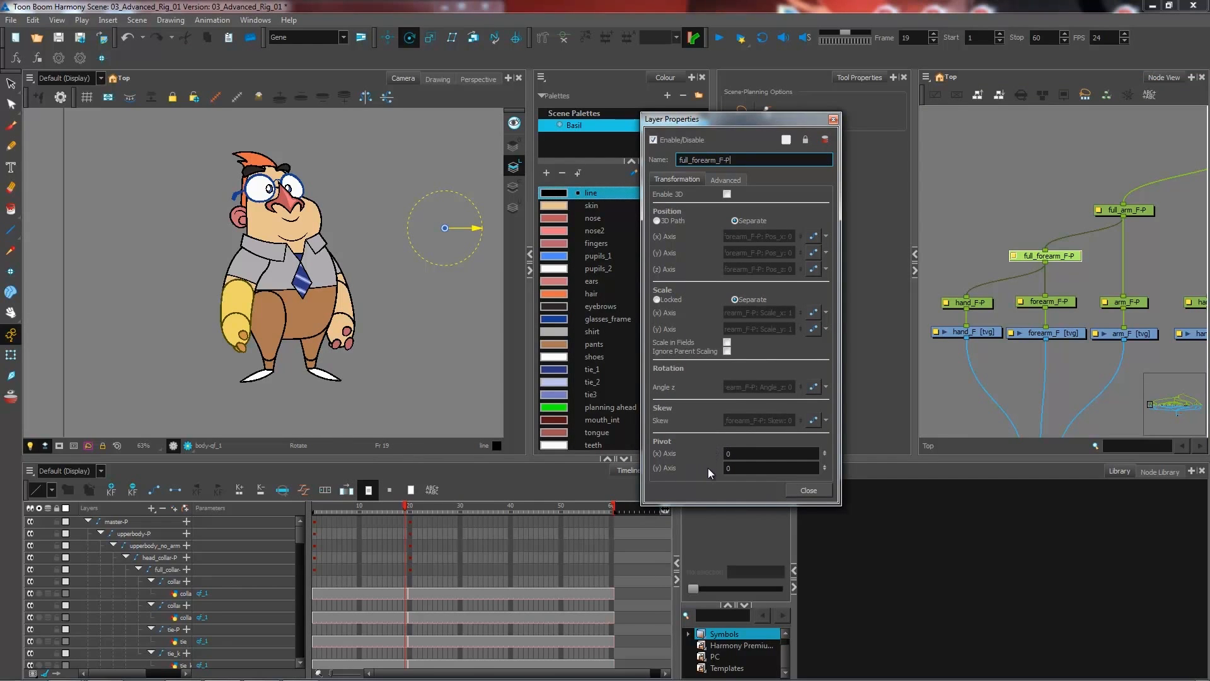
mouse_move(716, 476)
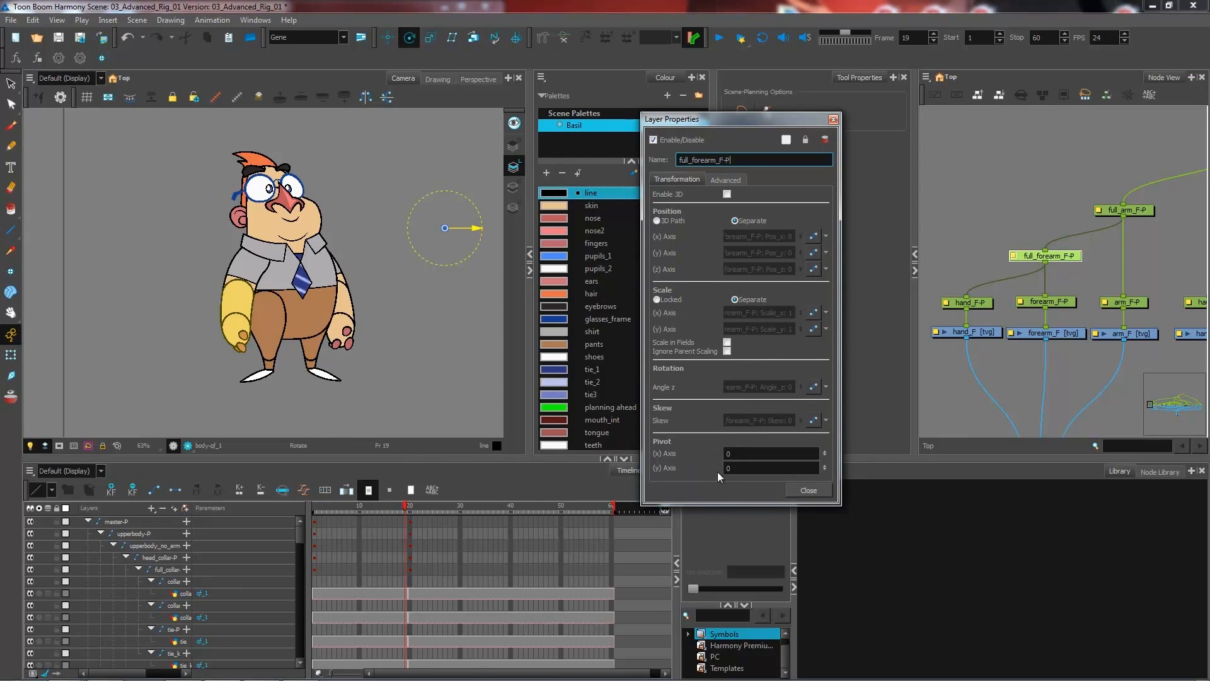
mouse_move(665, 460)
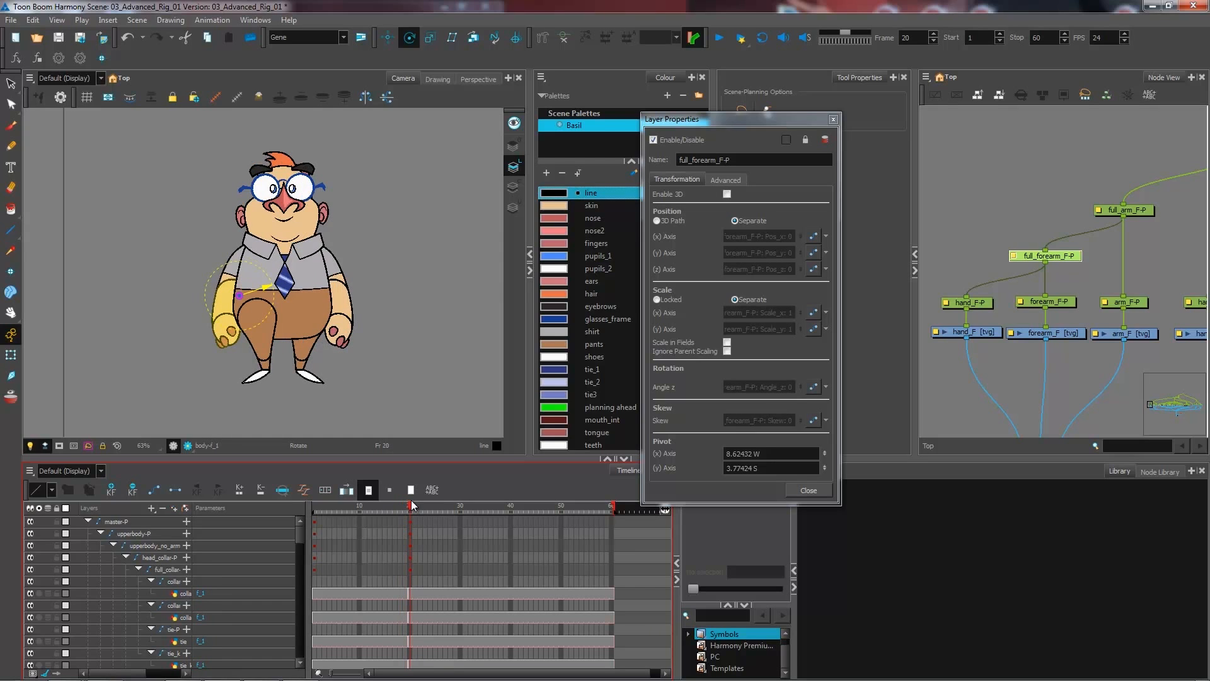
triple_click(768, 454)
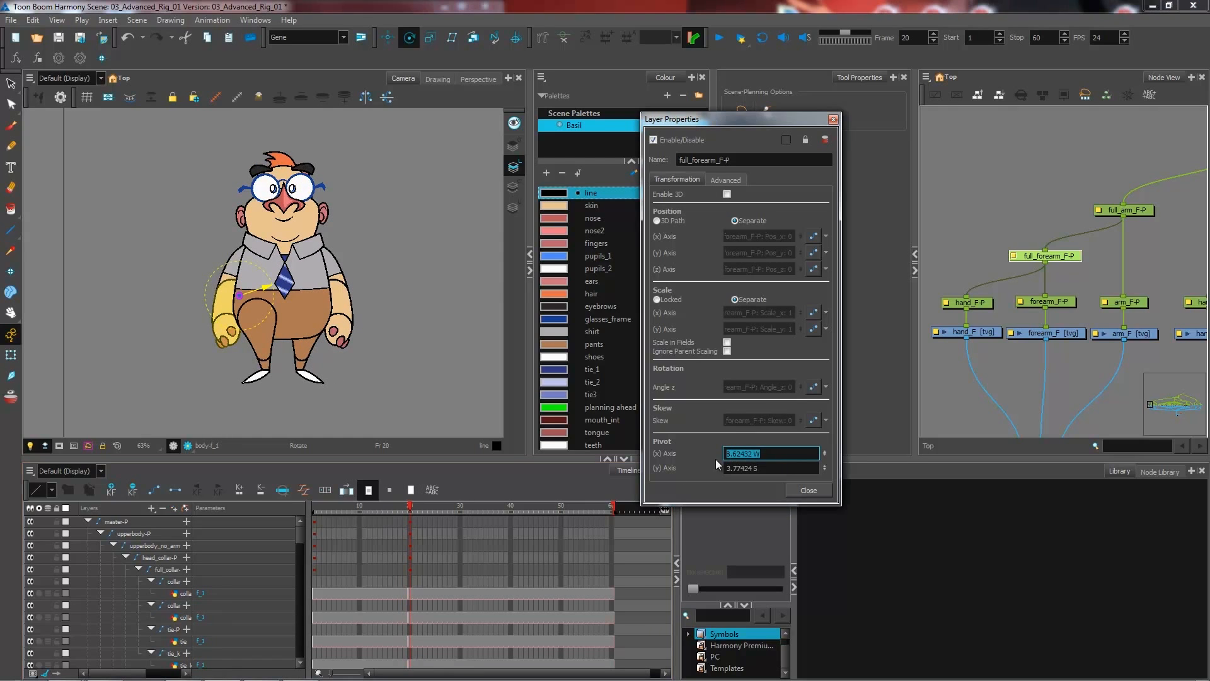
text(0)
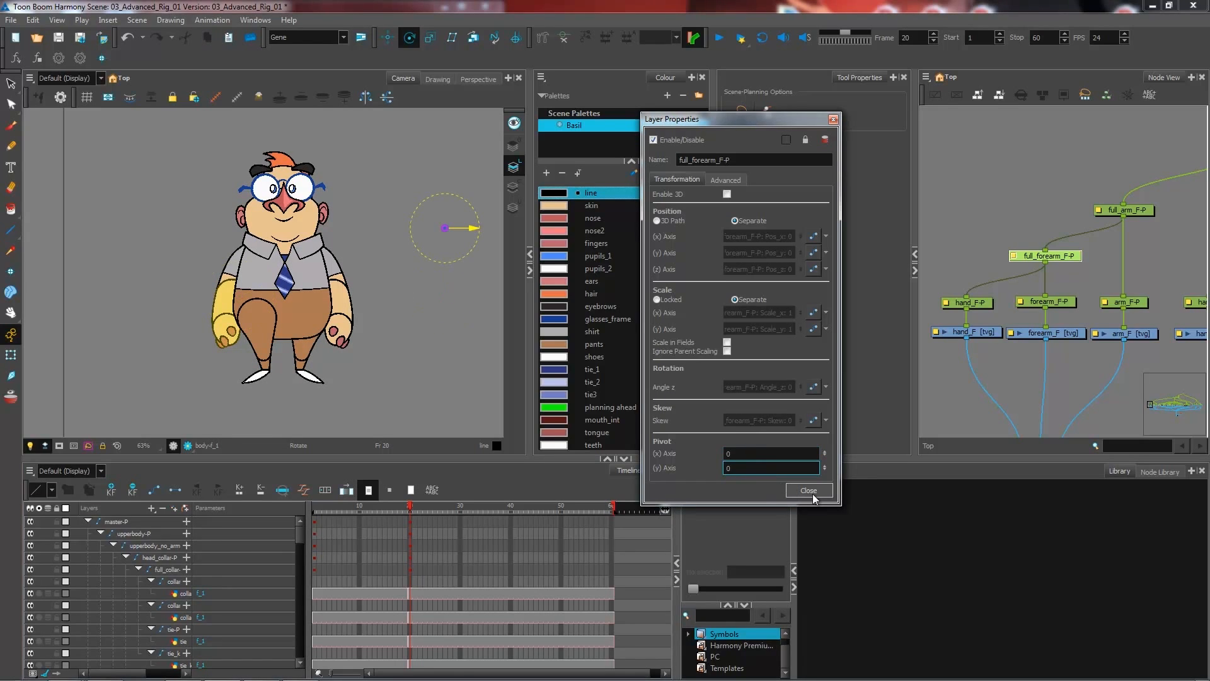
Step: Close Layer Properties, zoom the Camera view, and select the full_forearm_F-P and forearm_F nodes
click(807, 491)
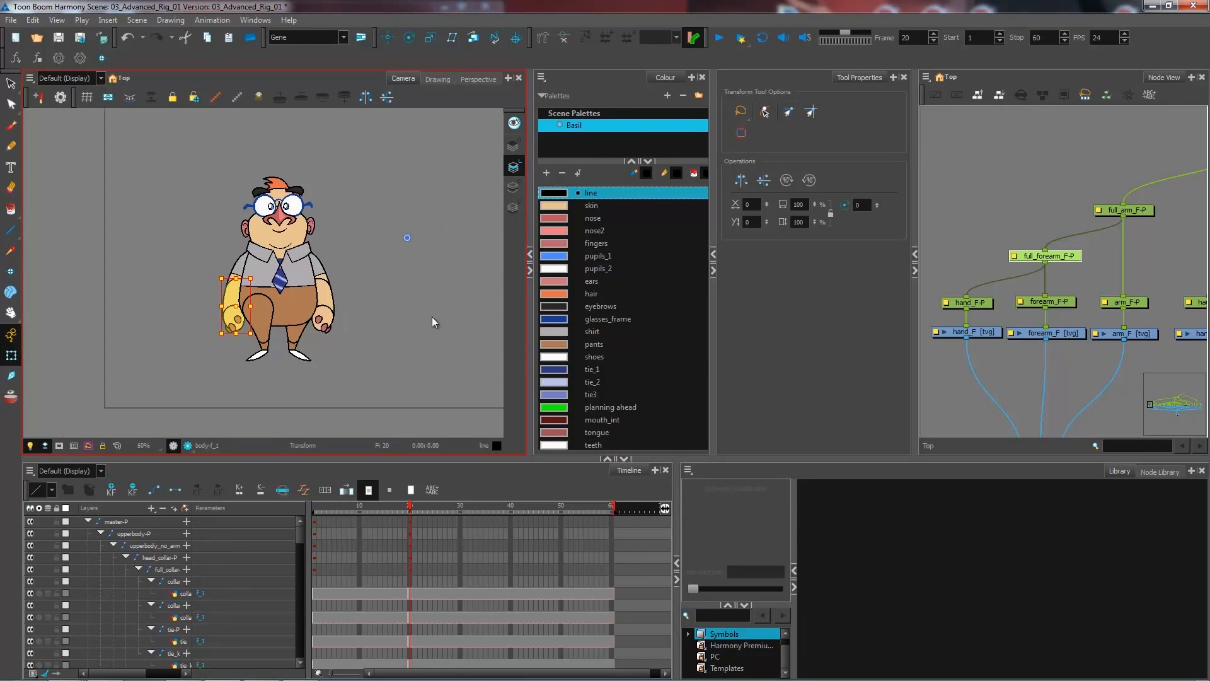
scroll(down, 3)
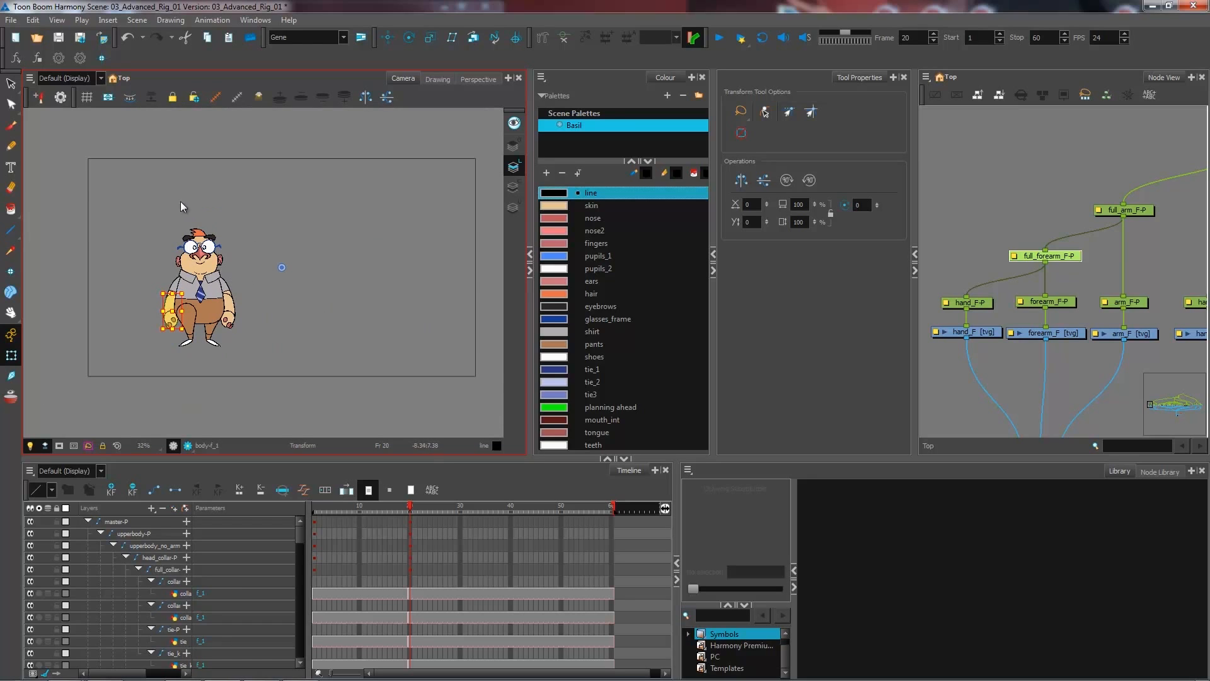
mouse_move(293, 319)
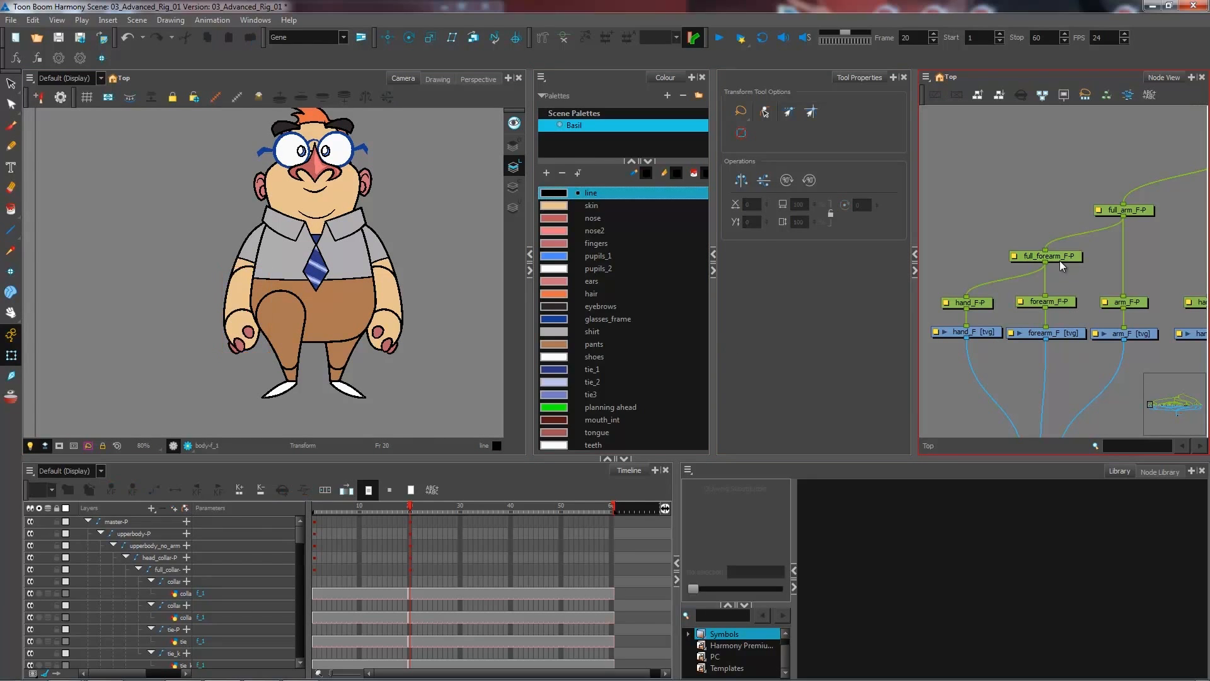
click(1046, 248)
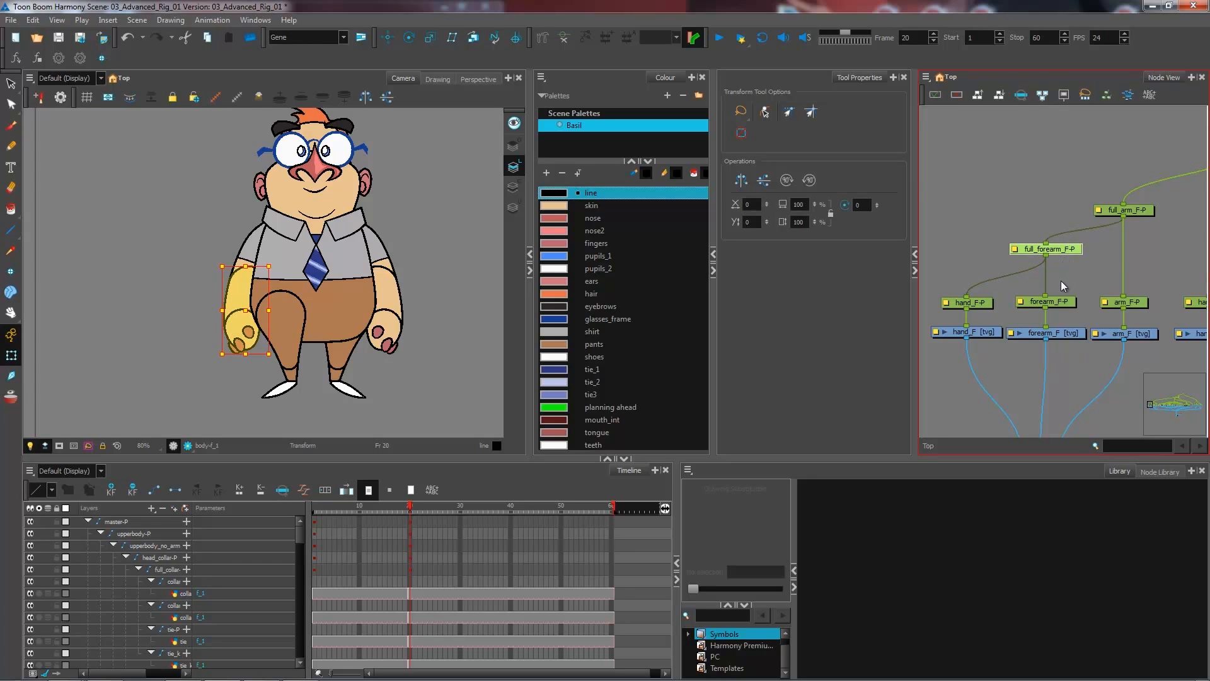
click(1045, 333)
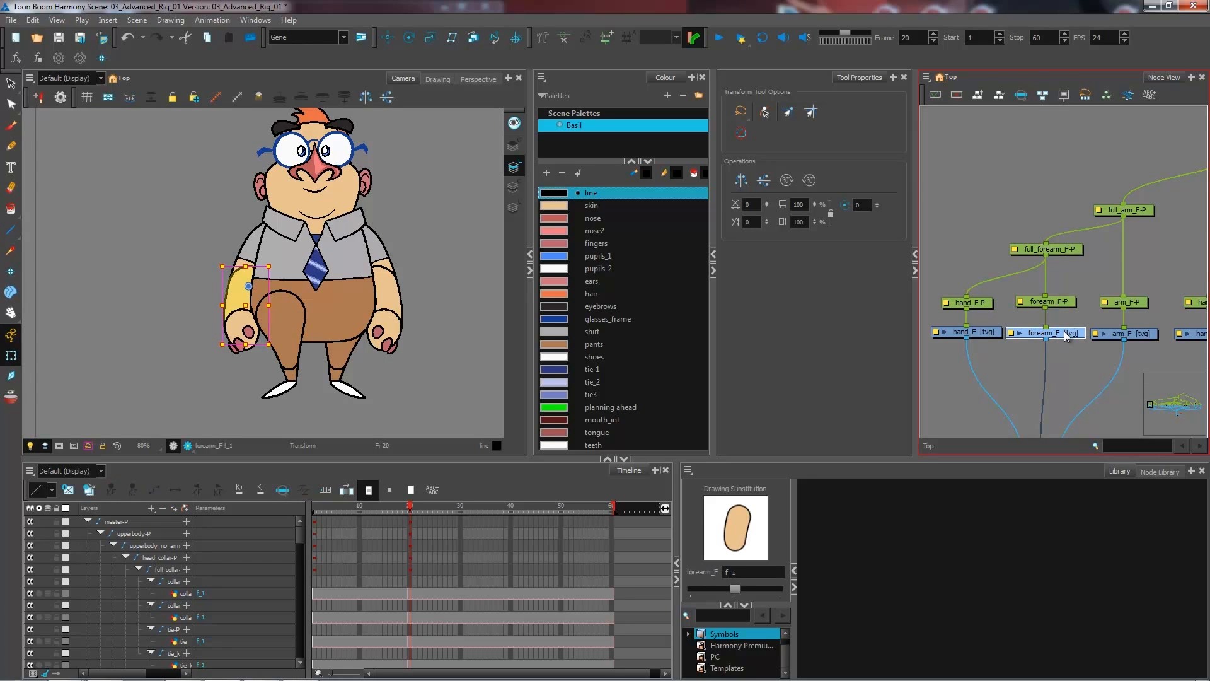
mouse_move(1068, 340)
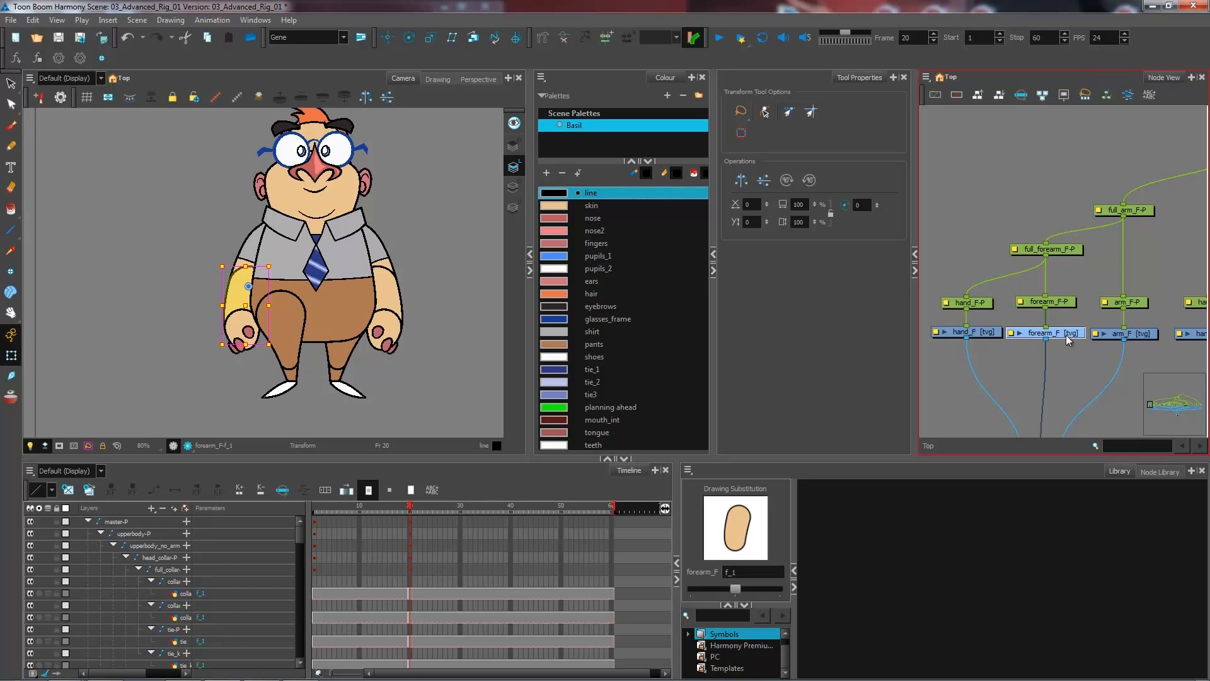
mouse_move(1057, 338)
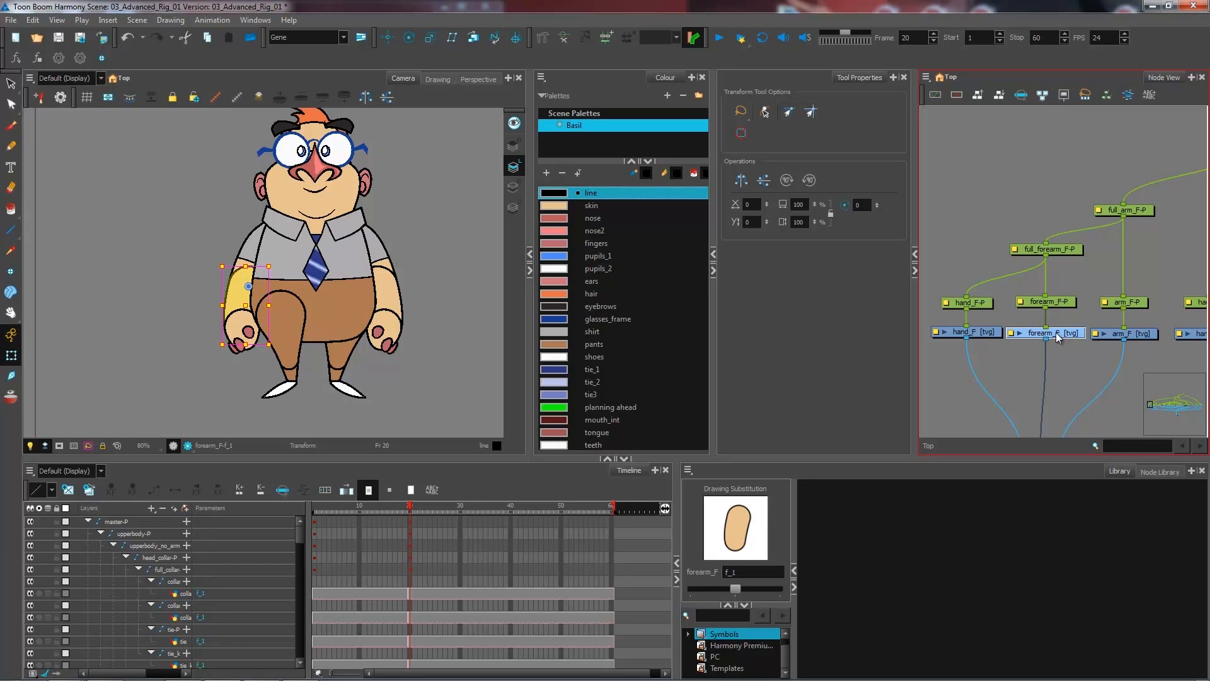
mouse_move(1027, 269)
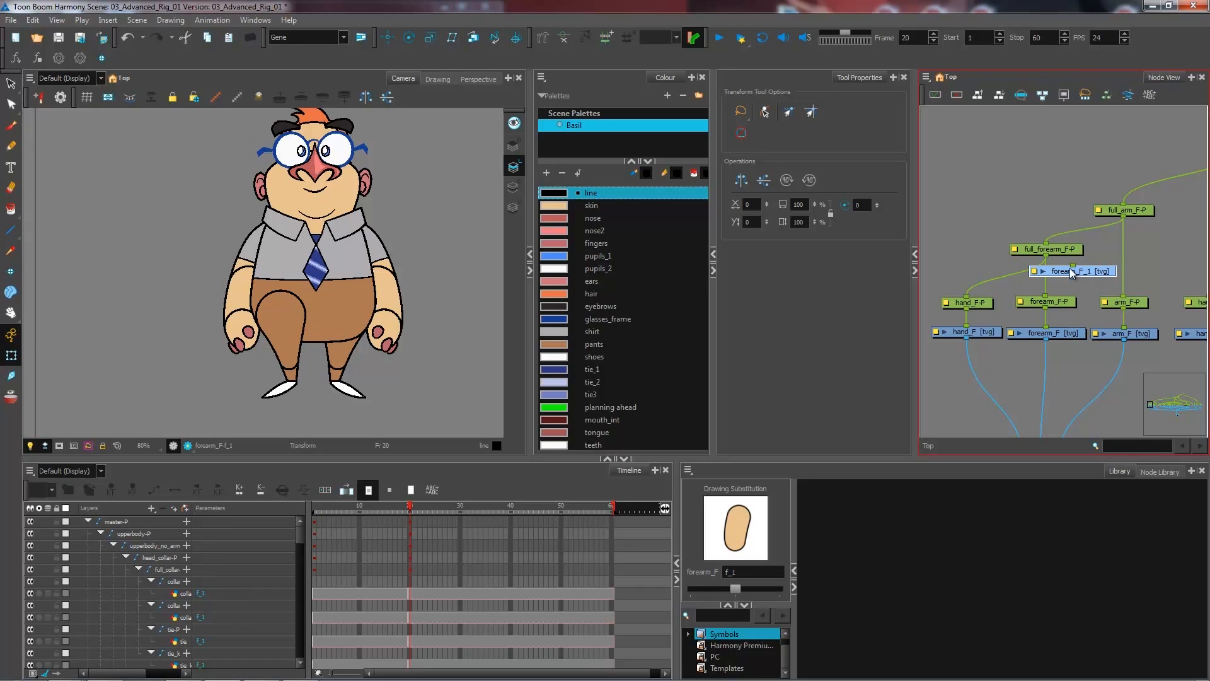
mouse_move(1072, 271)
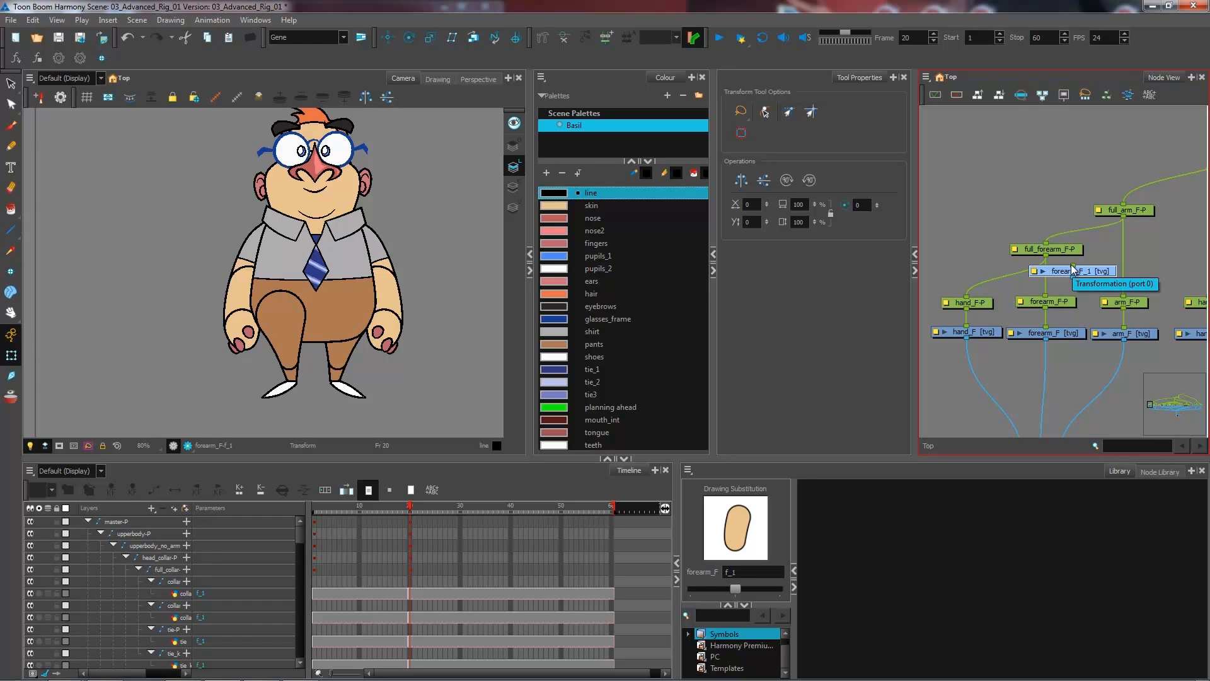
mouse_move(1060, 289)
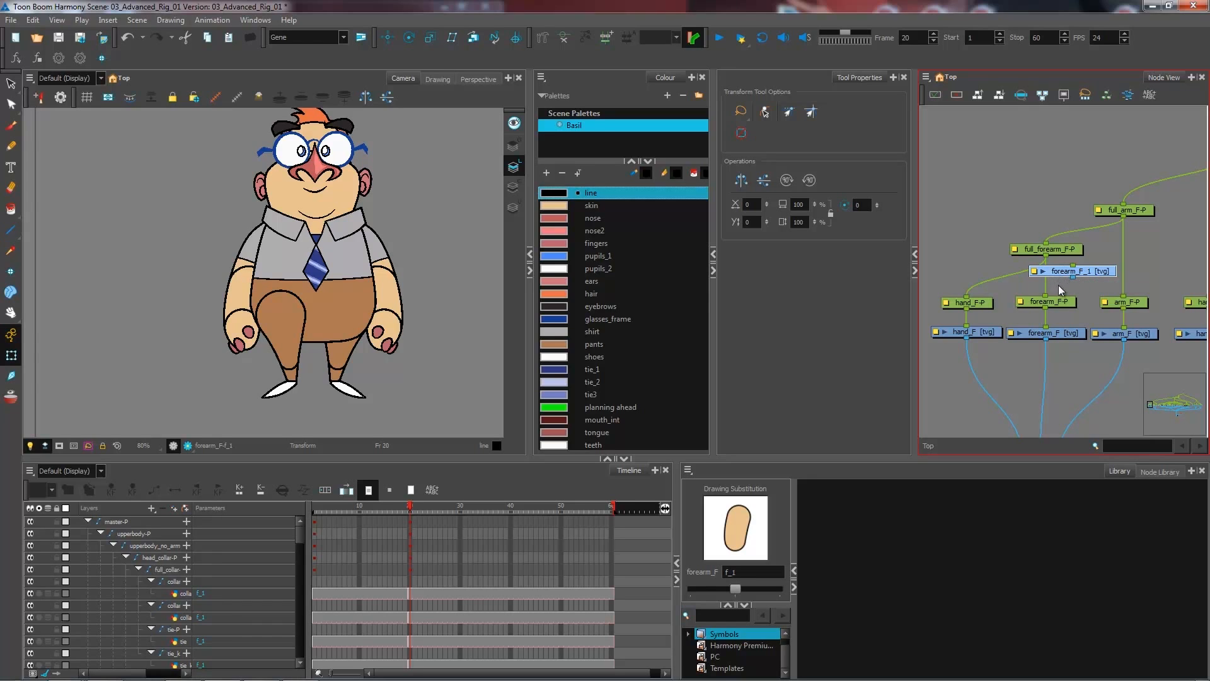
mouse_move(1055, 314)
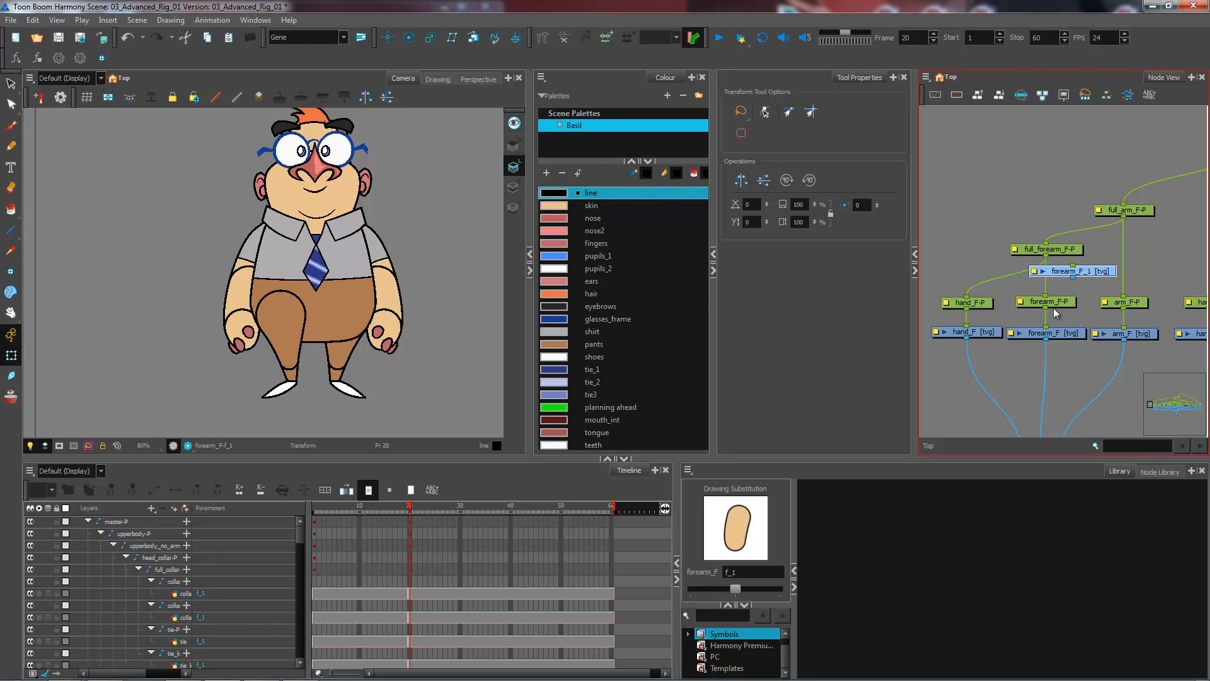
mouse_move(1075, 342)
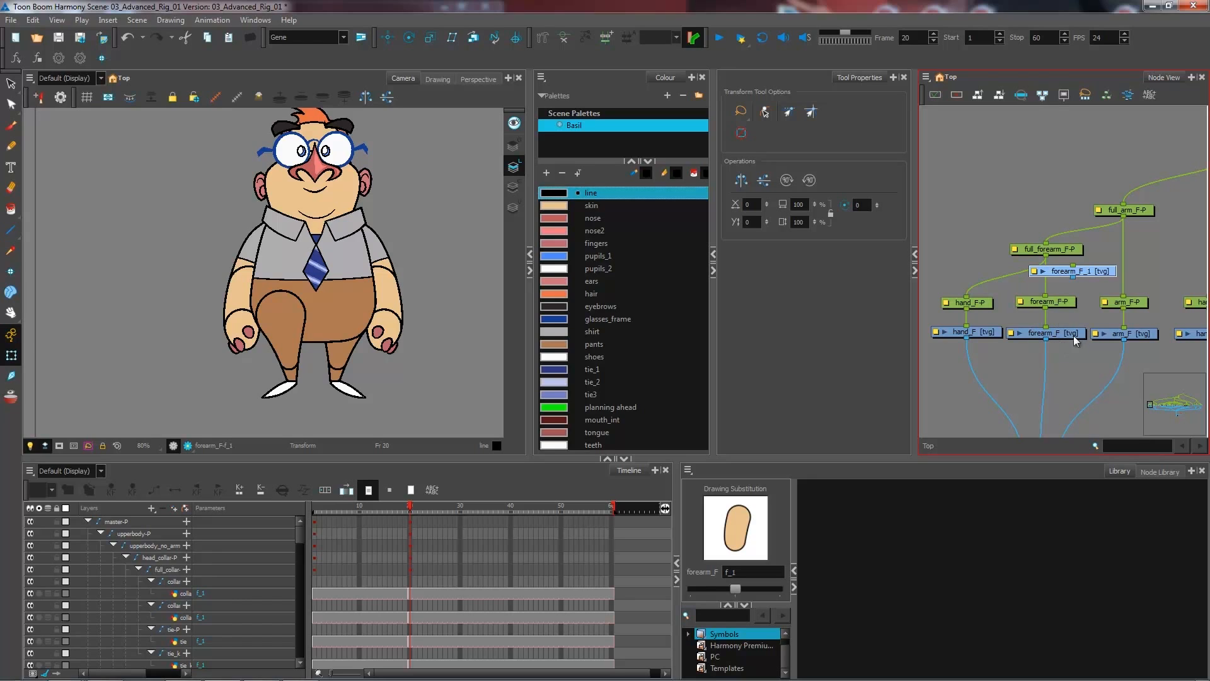
mouse_move(1063, 344)
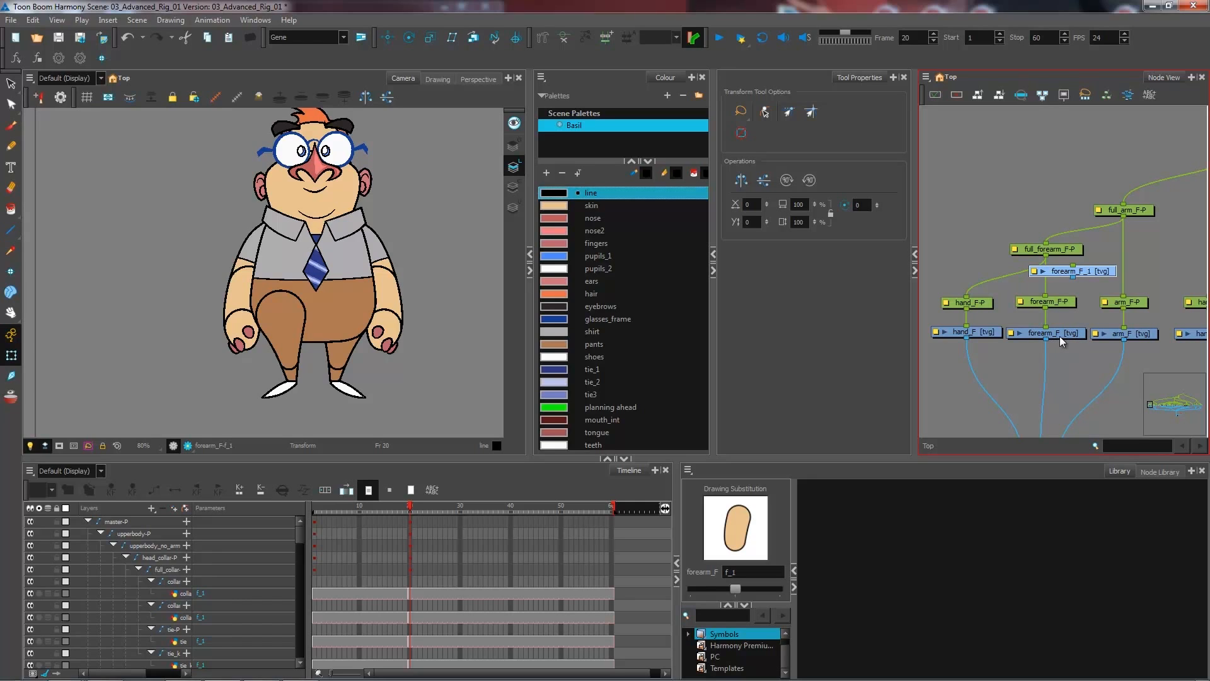
mouse_move(1058, 340)
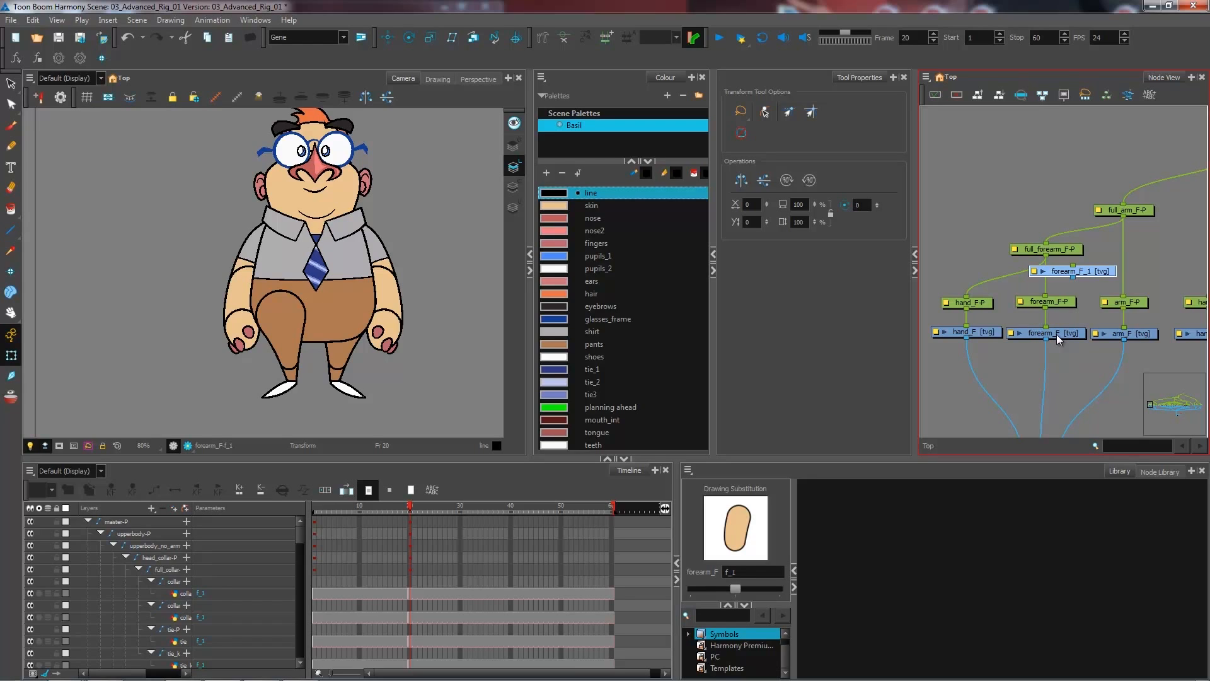
mouse_move(1111, 287)
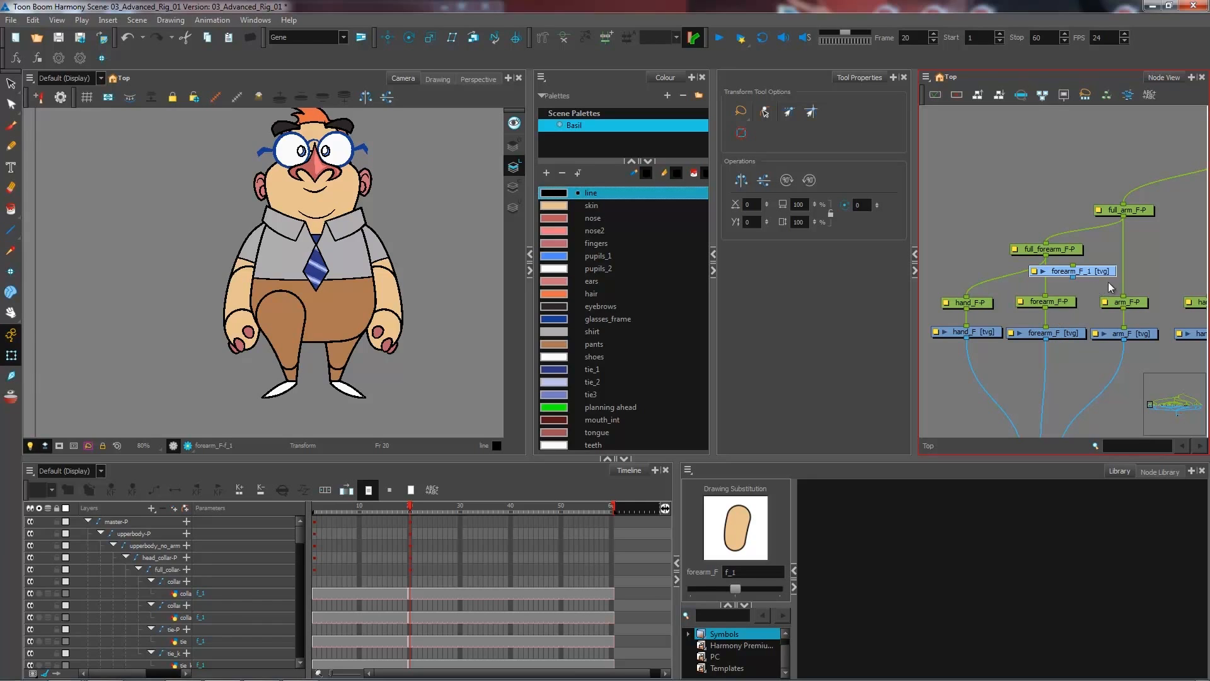
mouse_move(1089, 278)
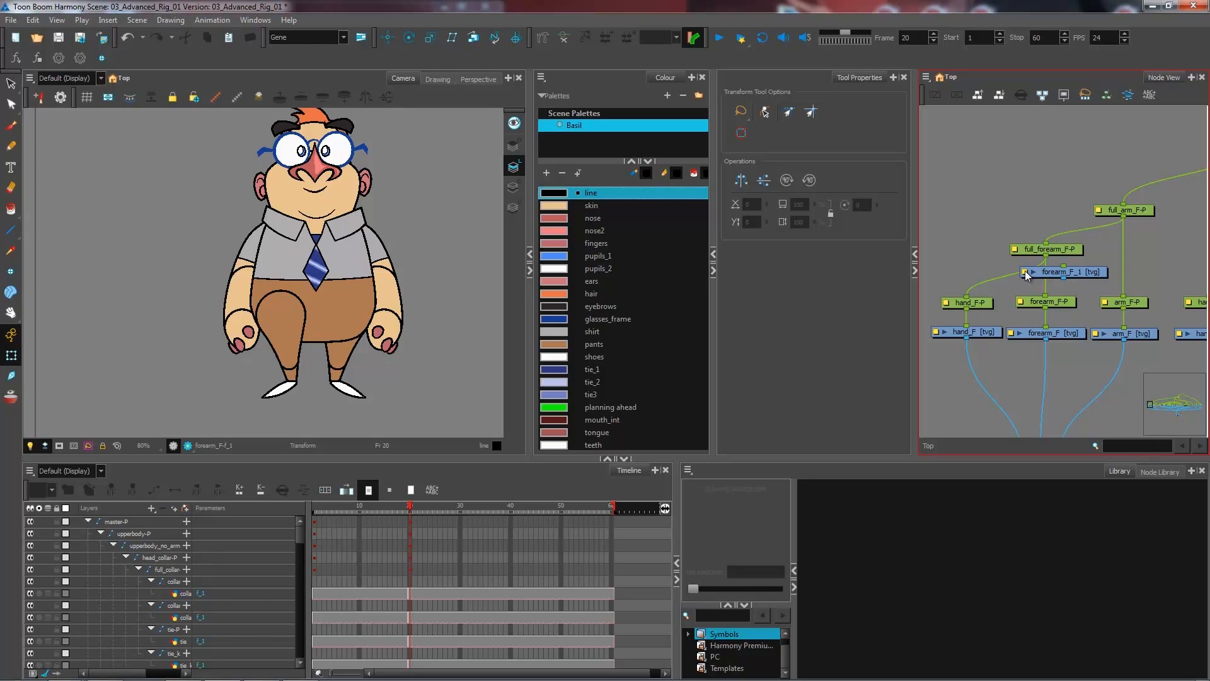
Step: Set forearm_F_1's Drawing Pivot to Apply Embedded Pivot on Parent Peg, then close its properties
double_click(1064, 272)
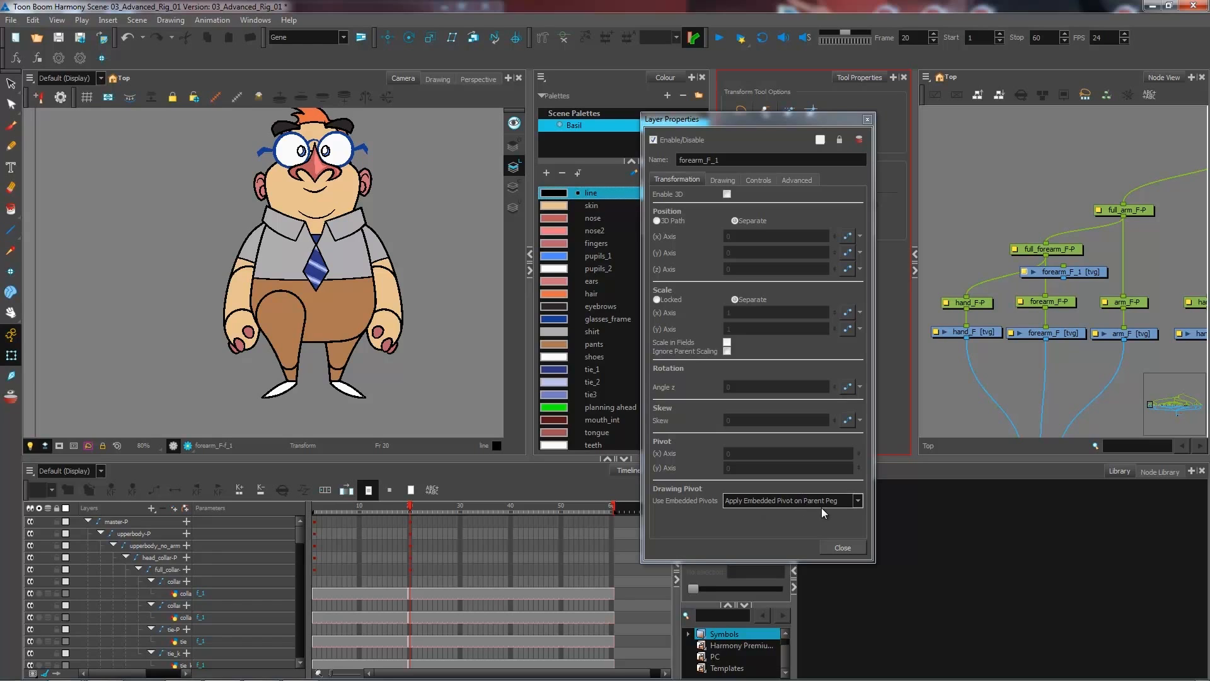
click(841, 547)
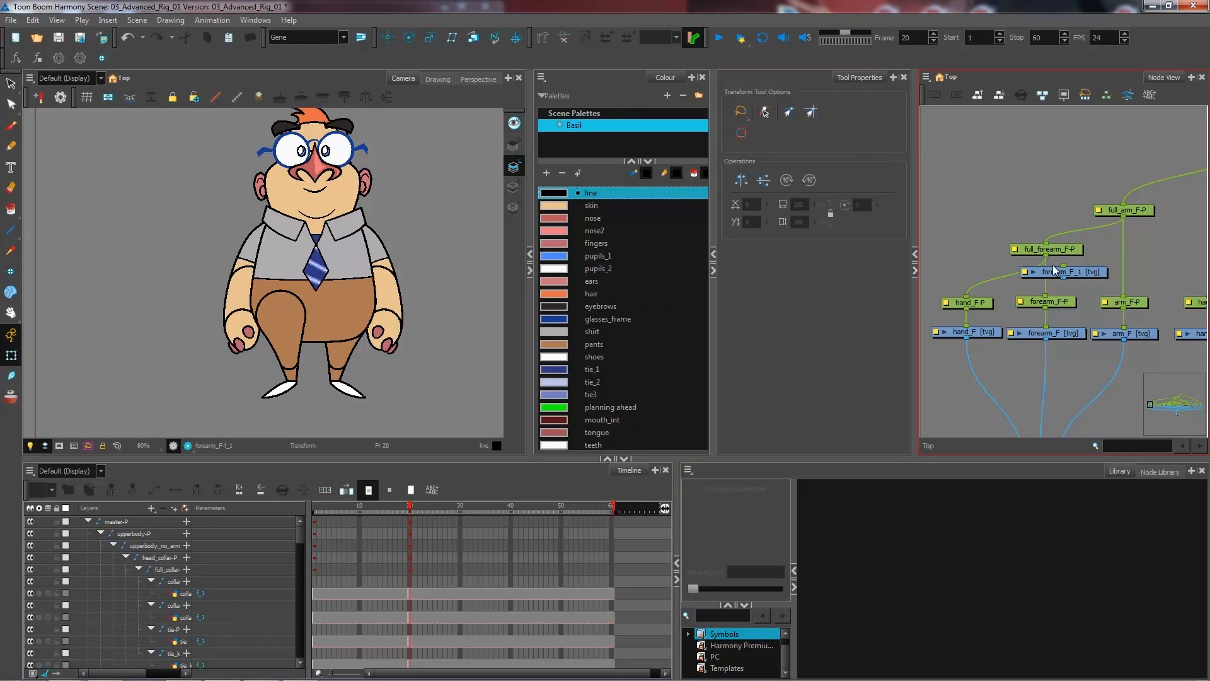
click(1062, 272)
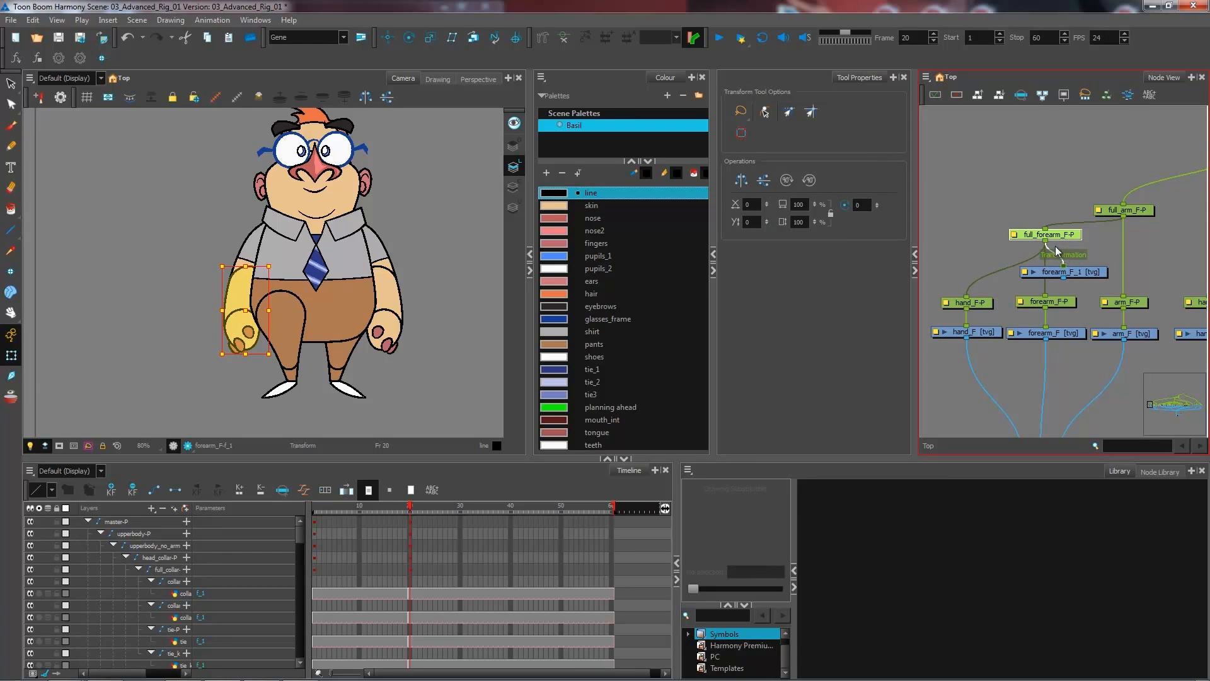
Step: Attach forearm_F_1 under full_forearm_F-P and reselect the peg to verify its pivot
click(247, 286)
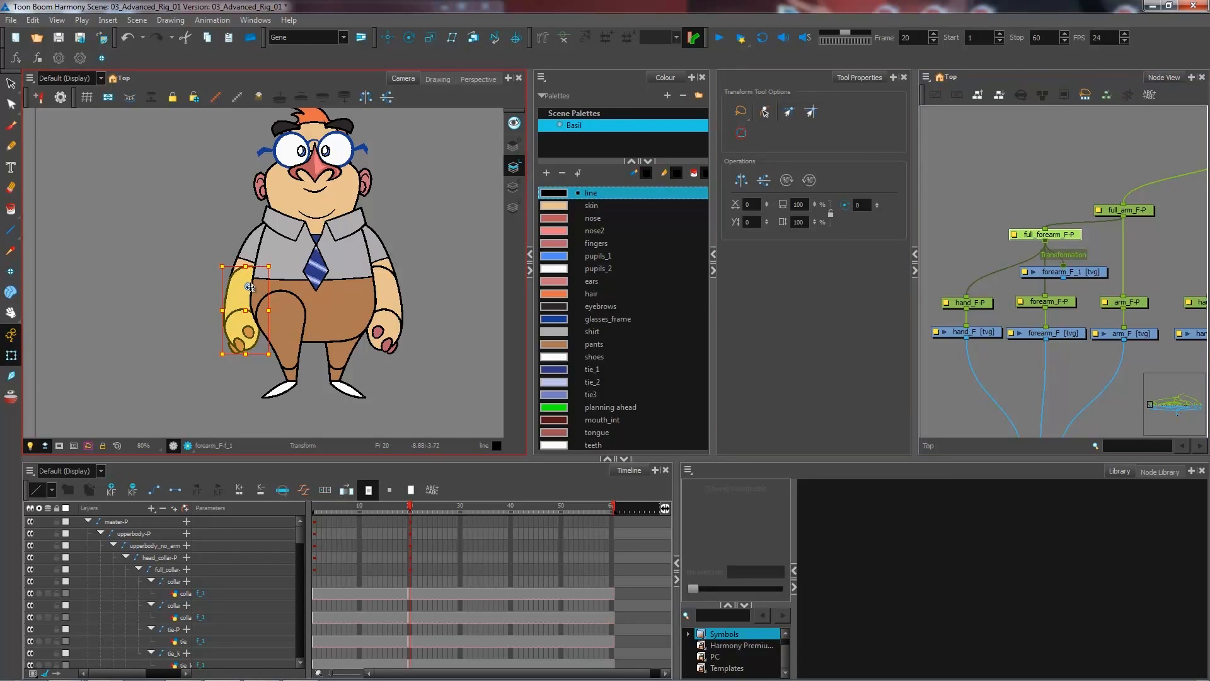
click(1065, 264)
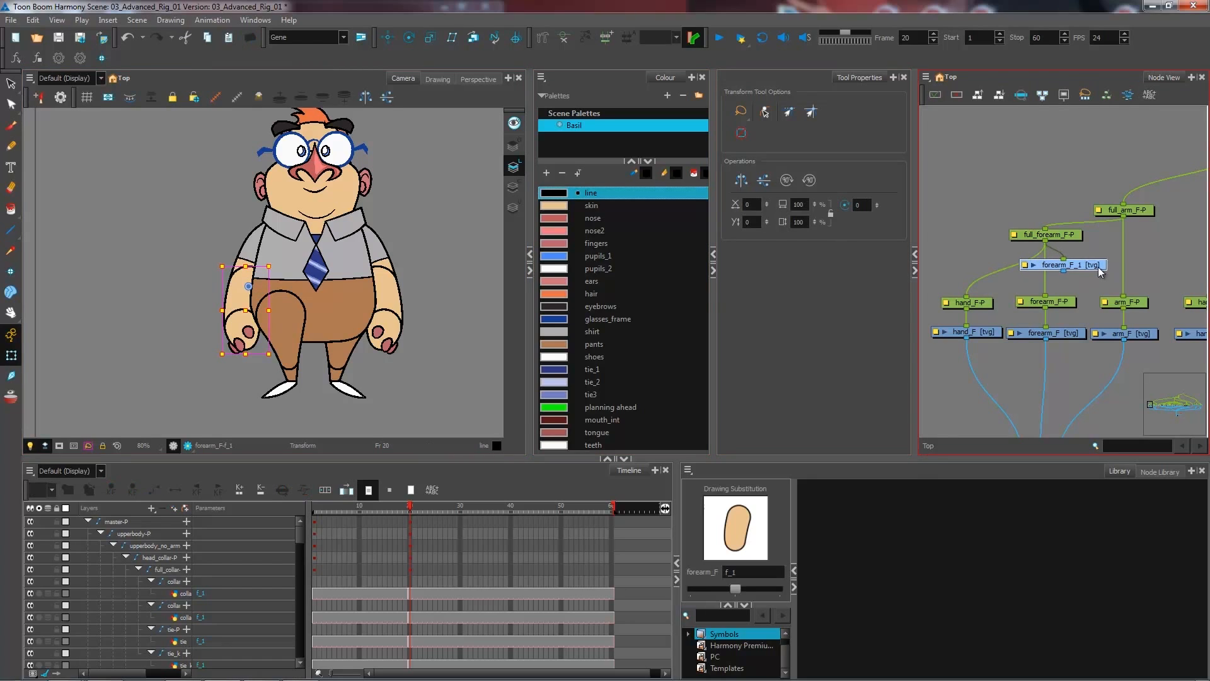
click(1045, 301)
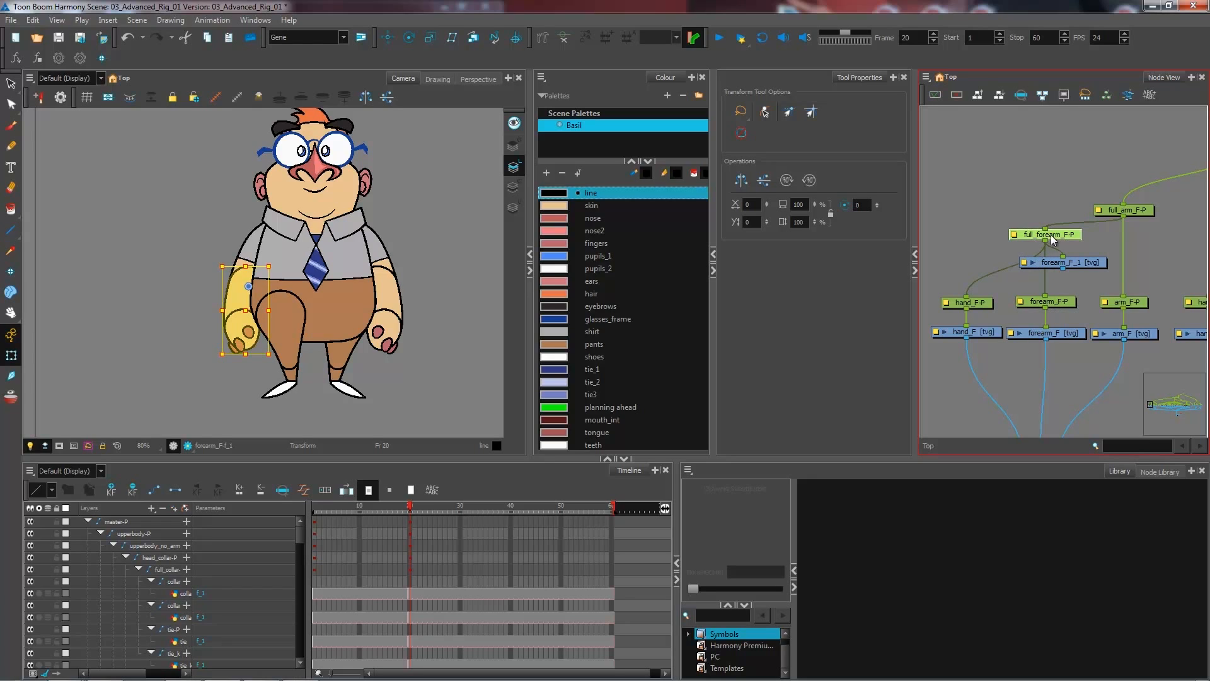
click(1069, 263)
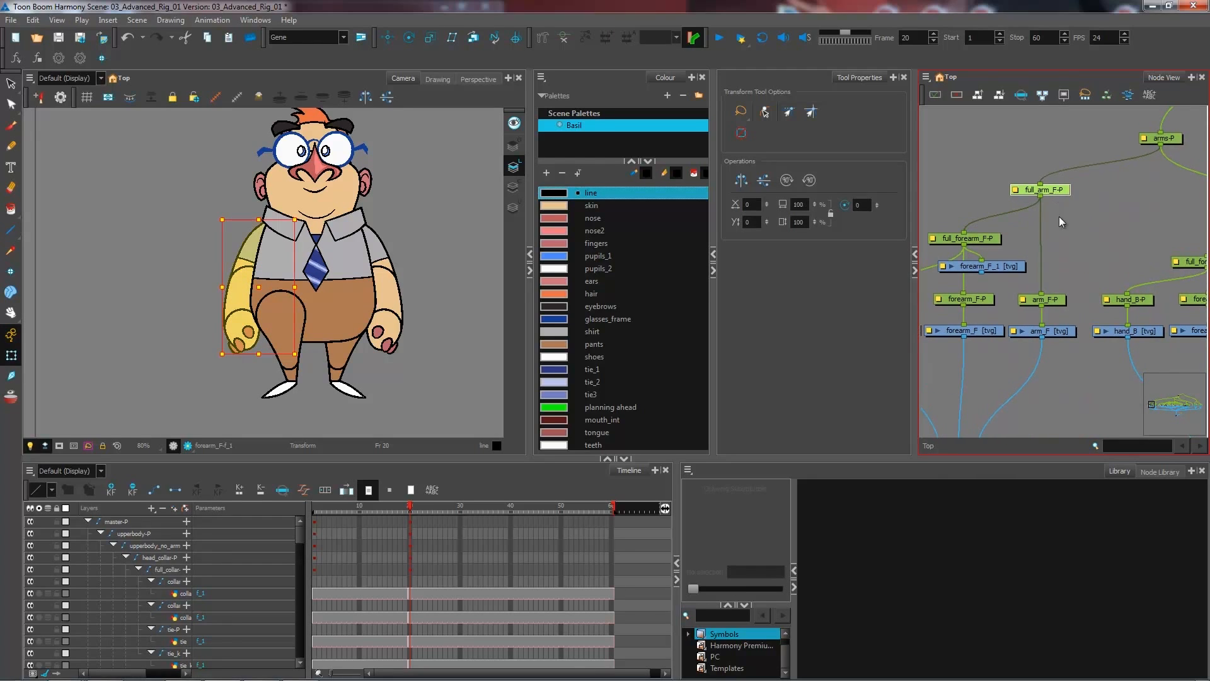
Step: Select the full_arm_F-P peg and the cloned drawing node to set up arm_F_1 beneath it
click(1041, 330)
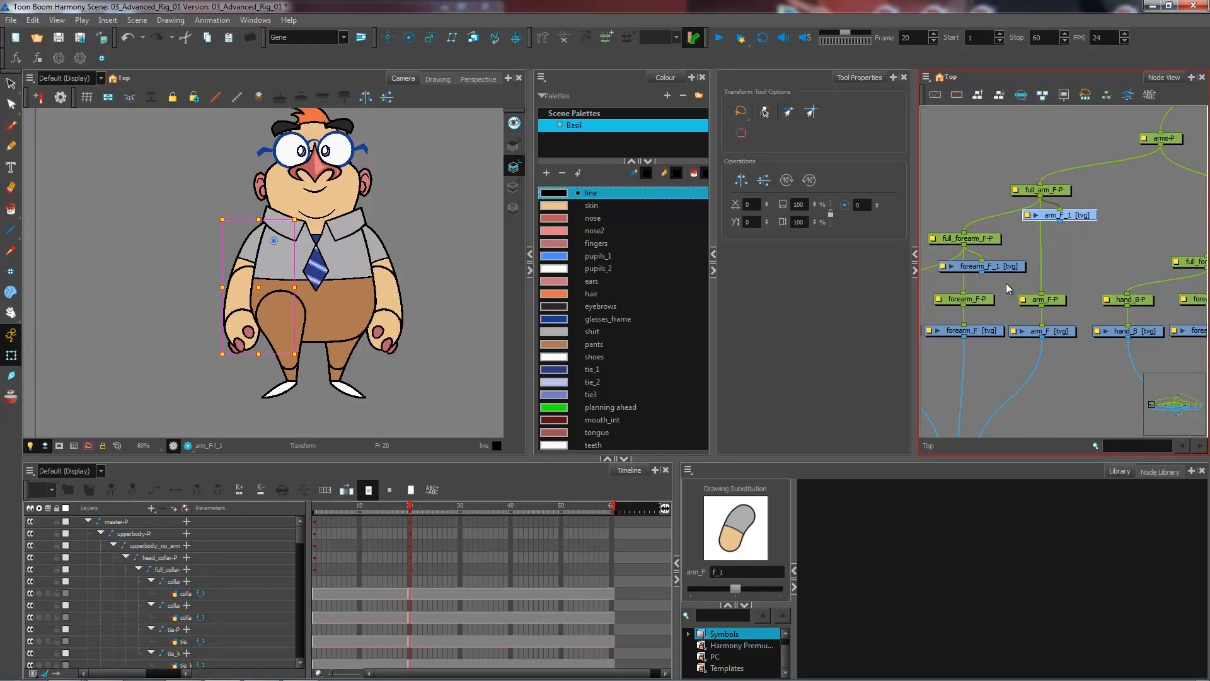
click(979, 260)
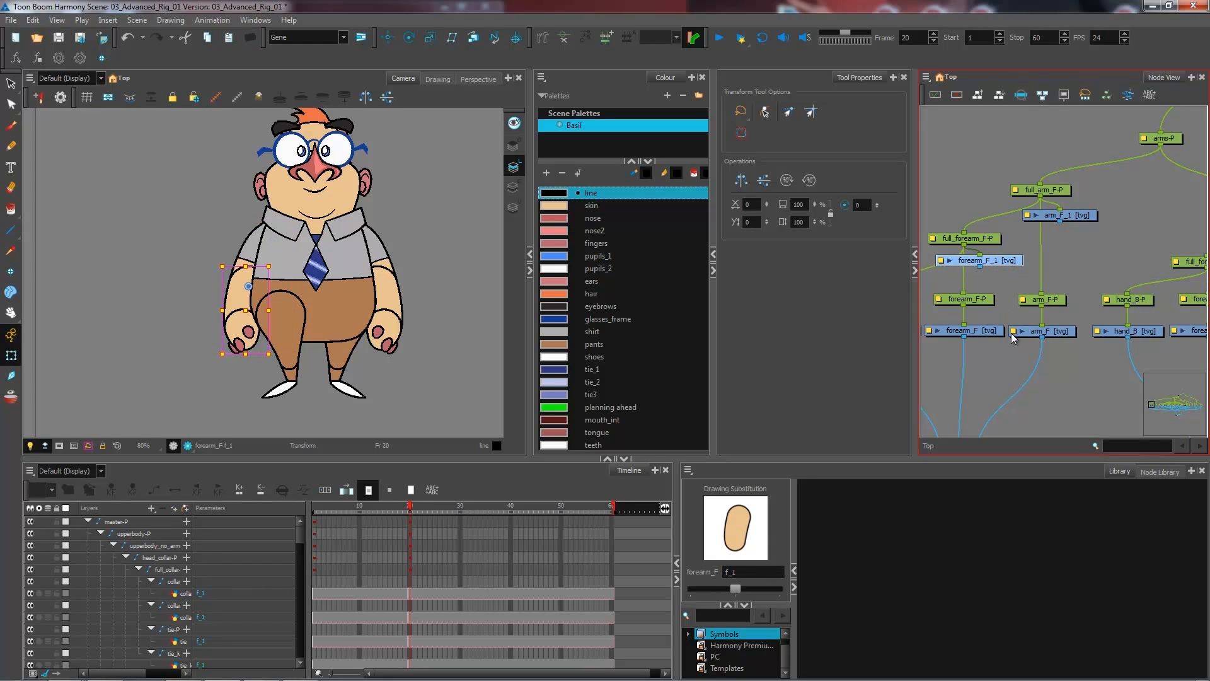
mouse_move(1021, 310)
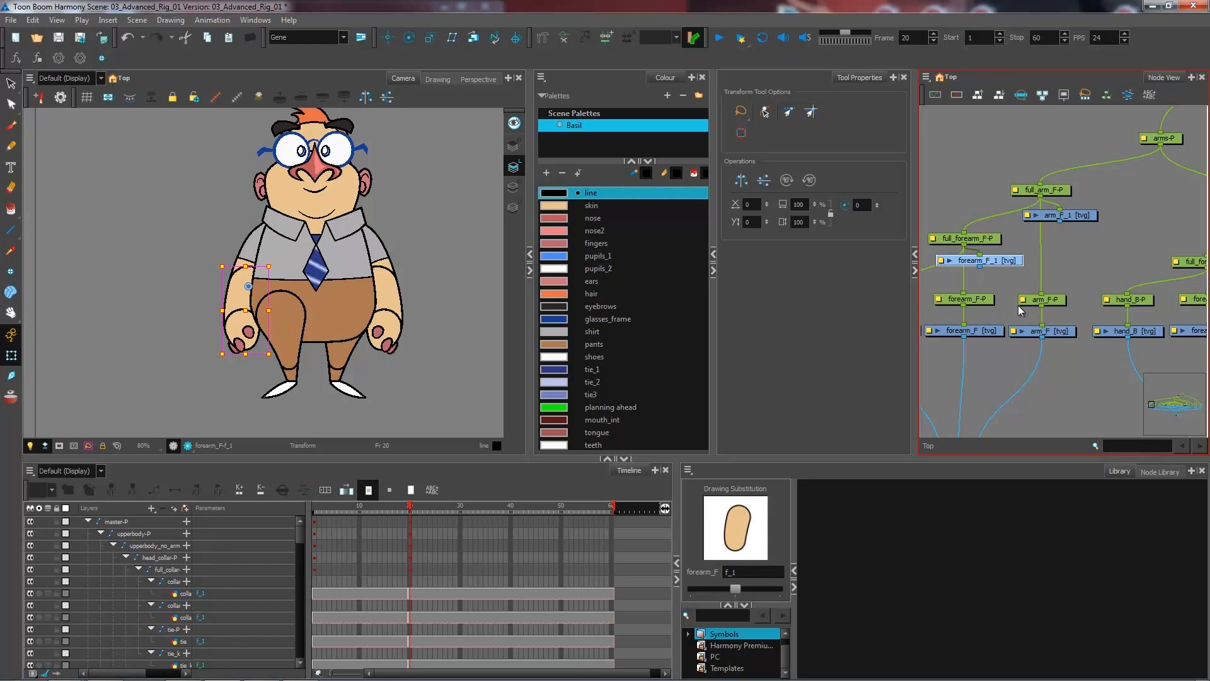
mouse_move(976, 368)
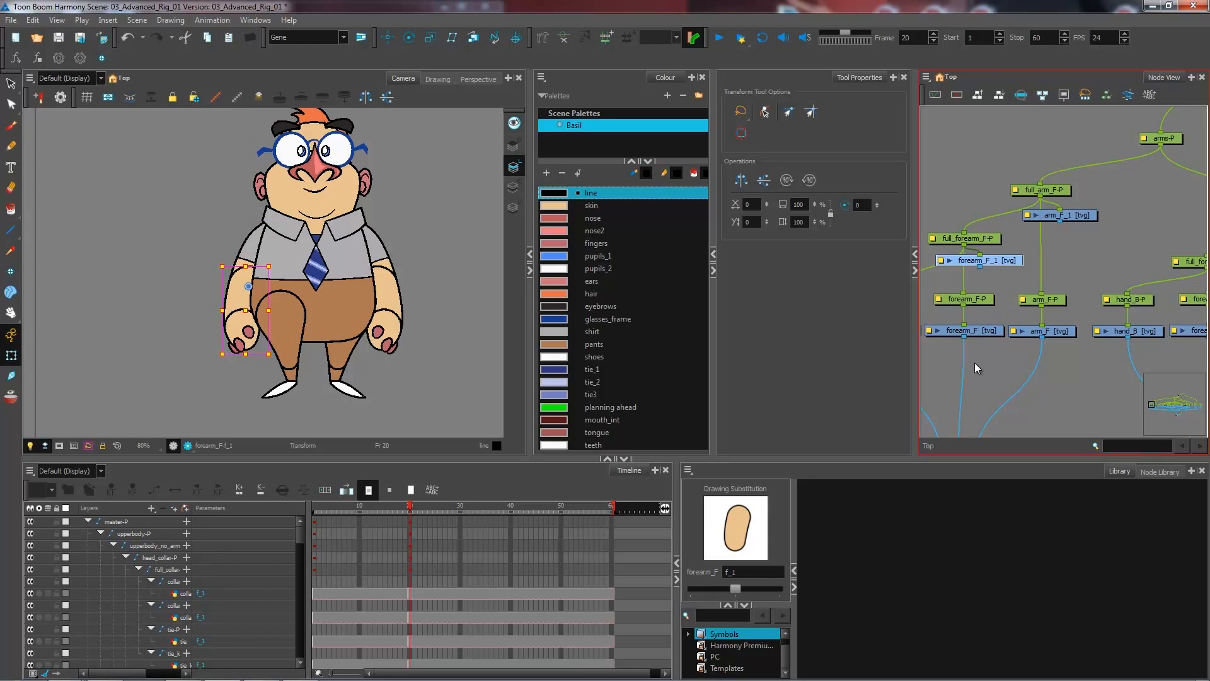
mouse_move(990, 273)
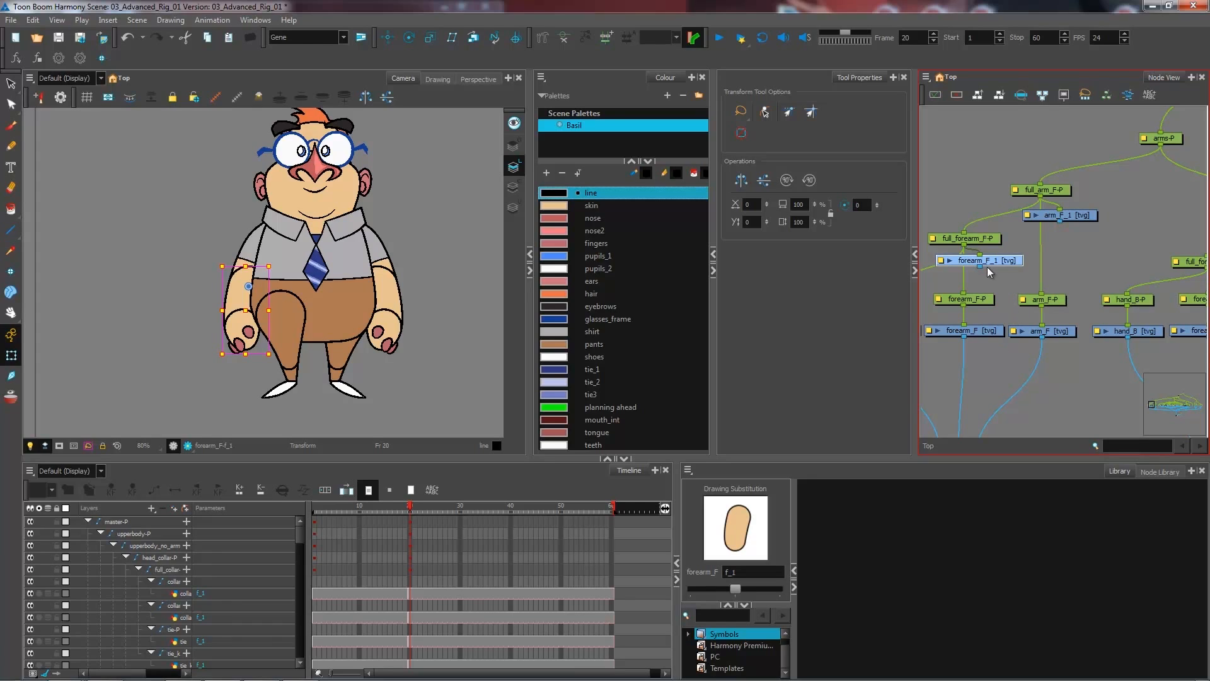
mouse_move(975, 243)
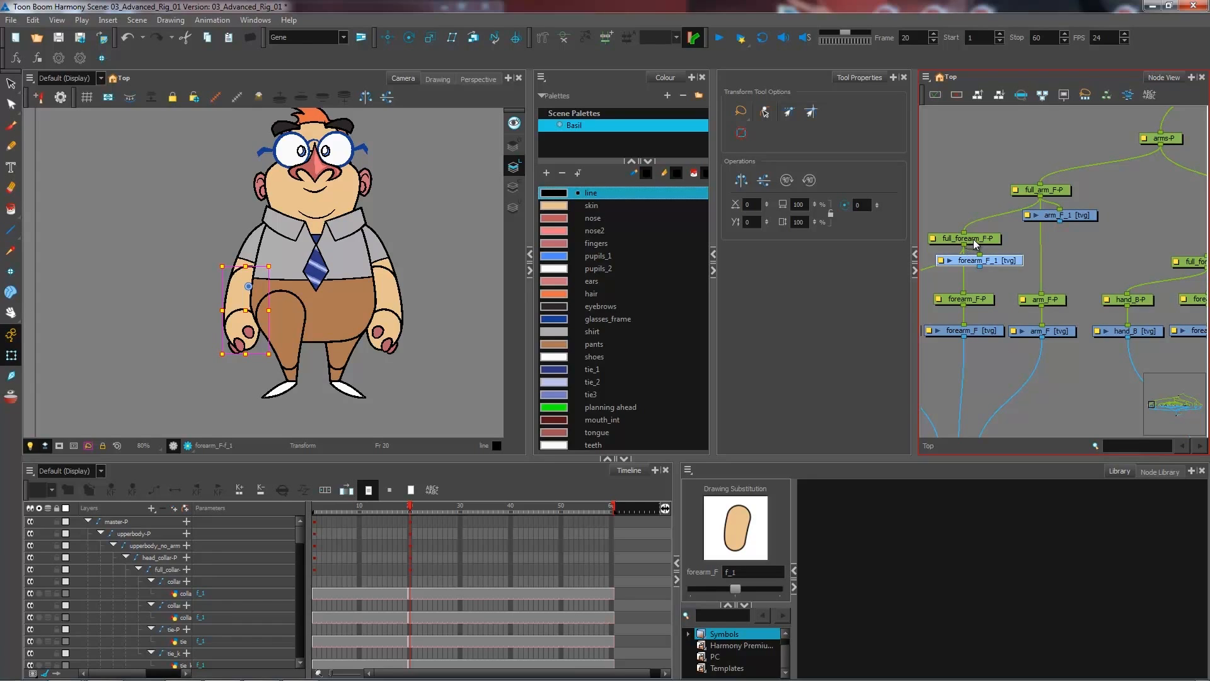
mouse_move(980, 245)
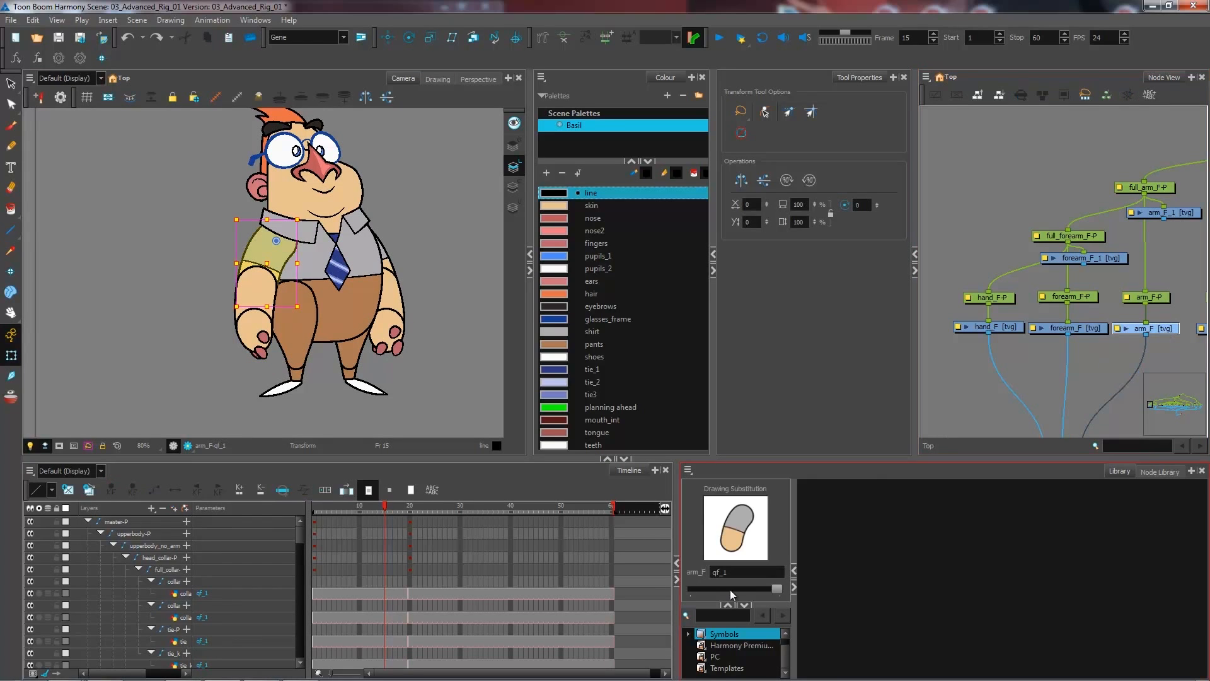
Step: Swap the arm's drawing substitution and jump to another frame to check the pose
click(393, 508)
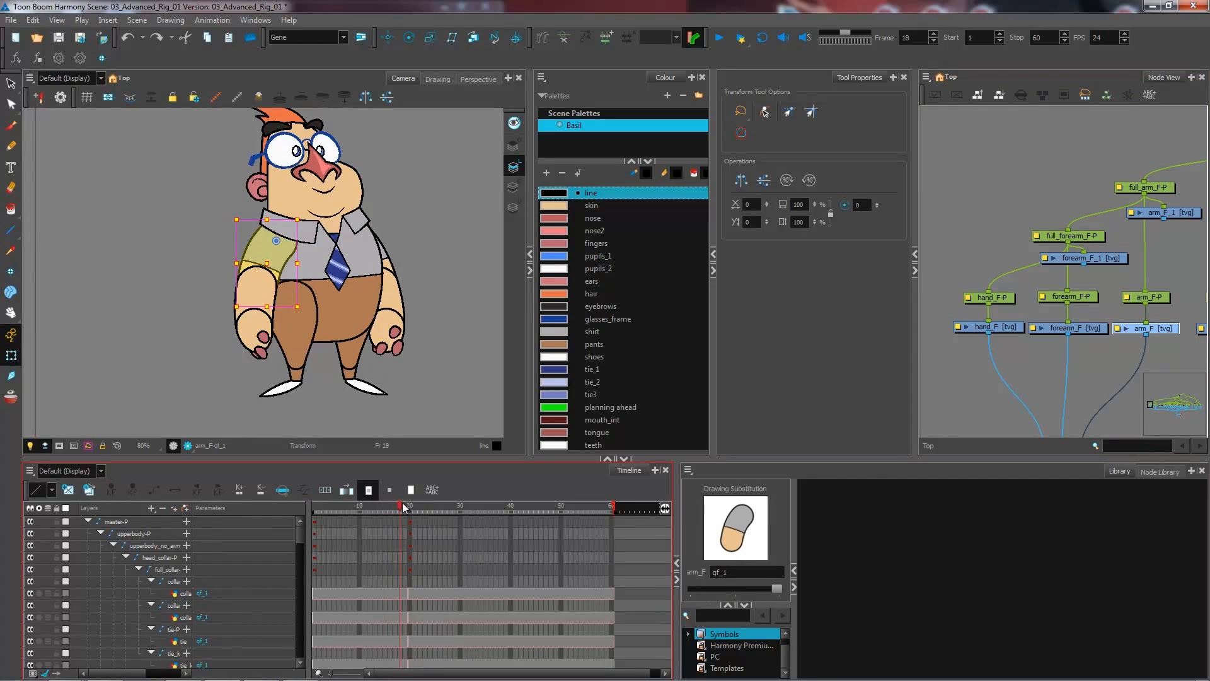
click(348, 511)
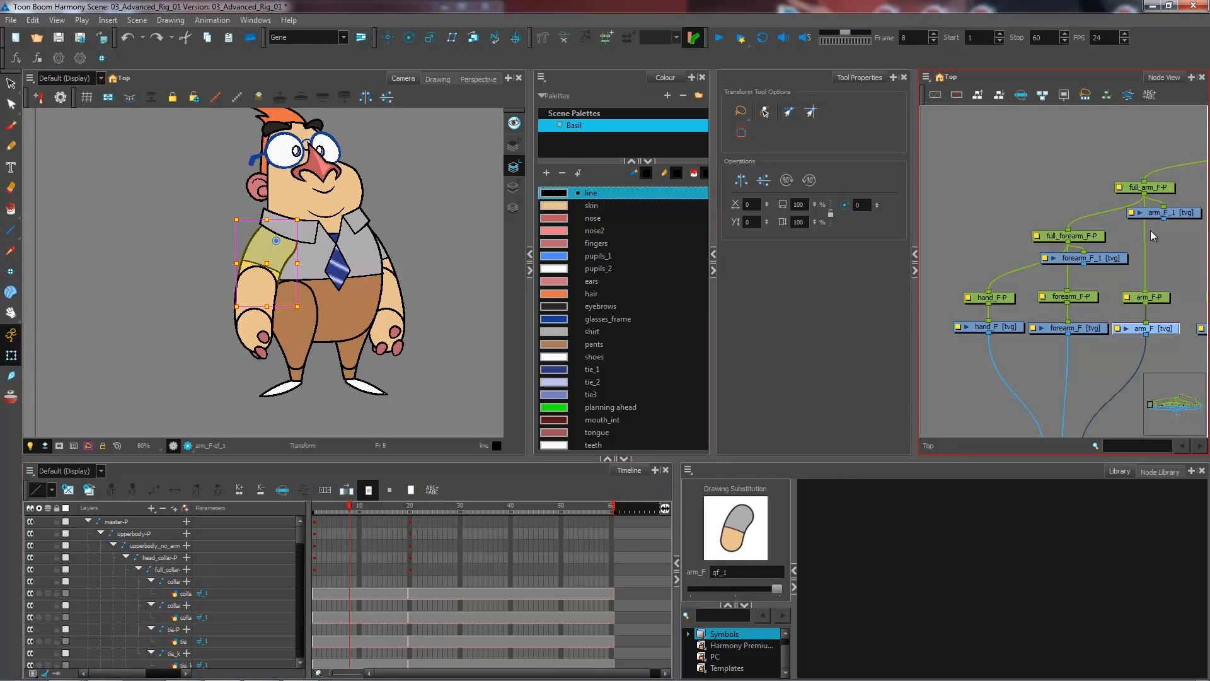
mouse_move(1175, 229)
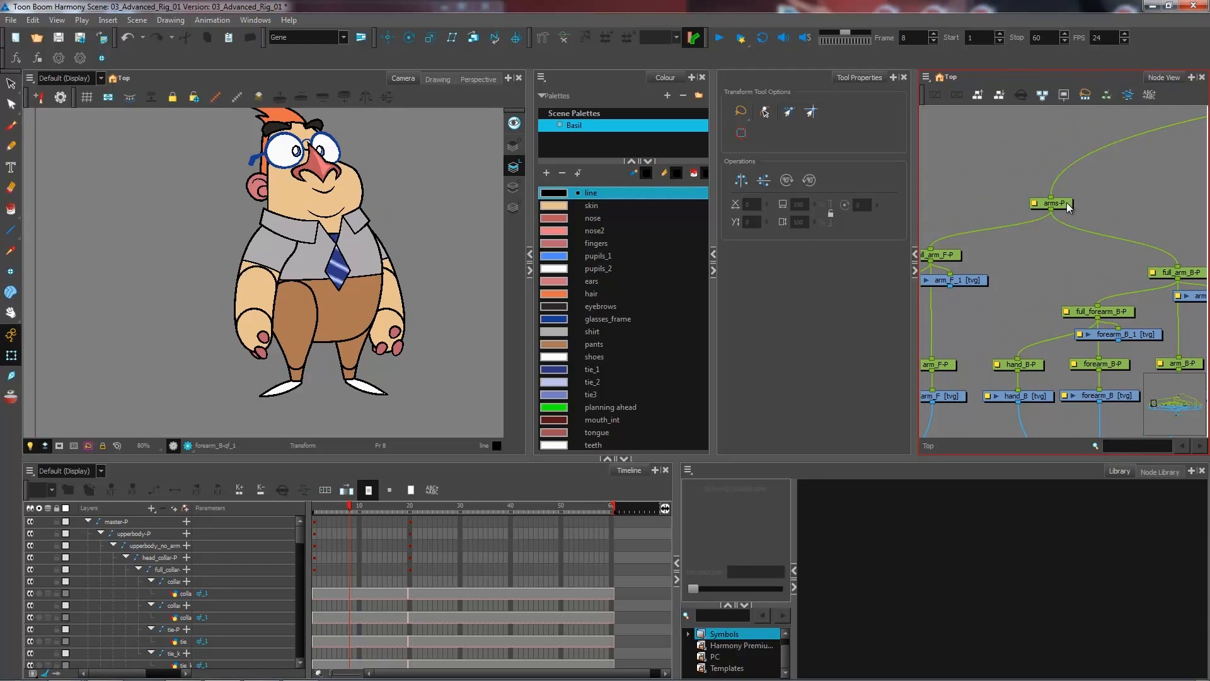
click(1051, 203)
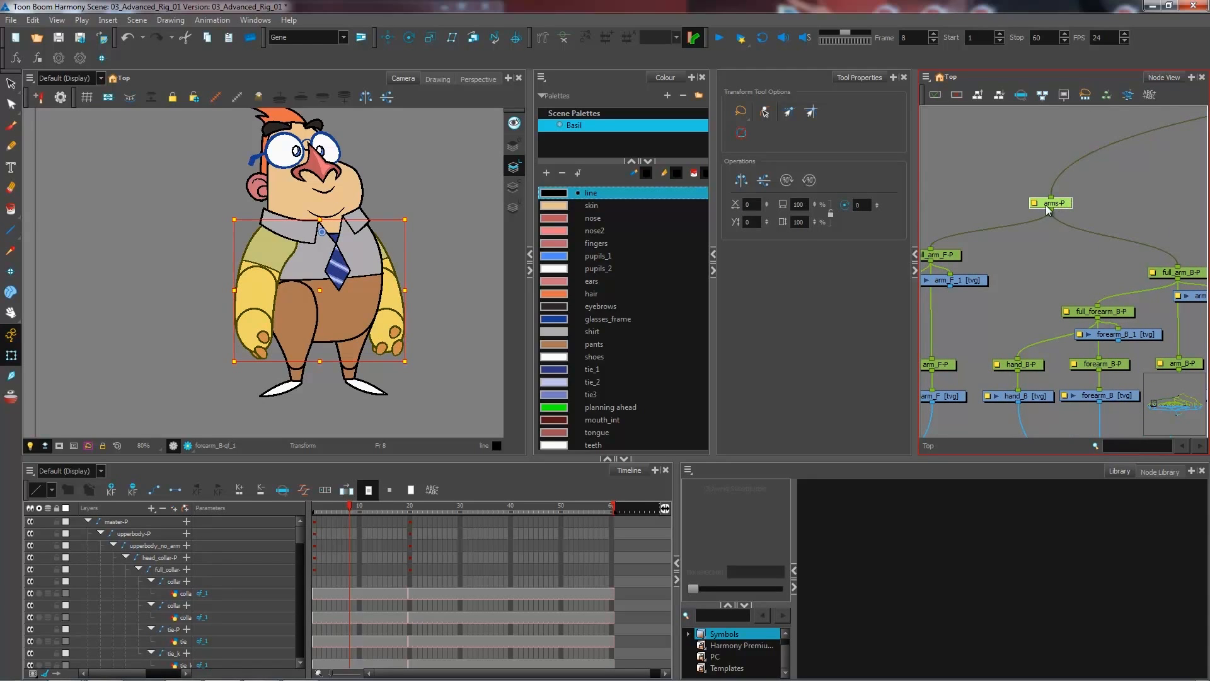
mouse_move(1048, 215)
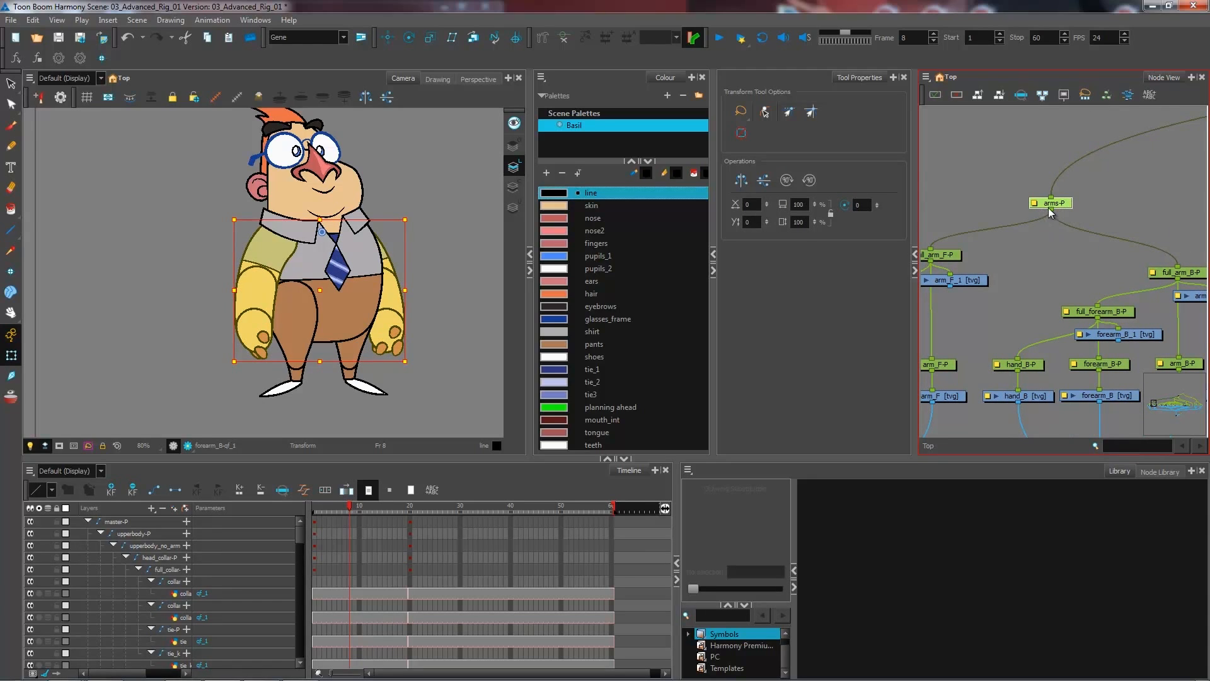
mouse_move(1035, 206)
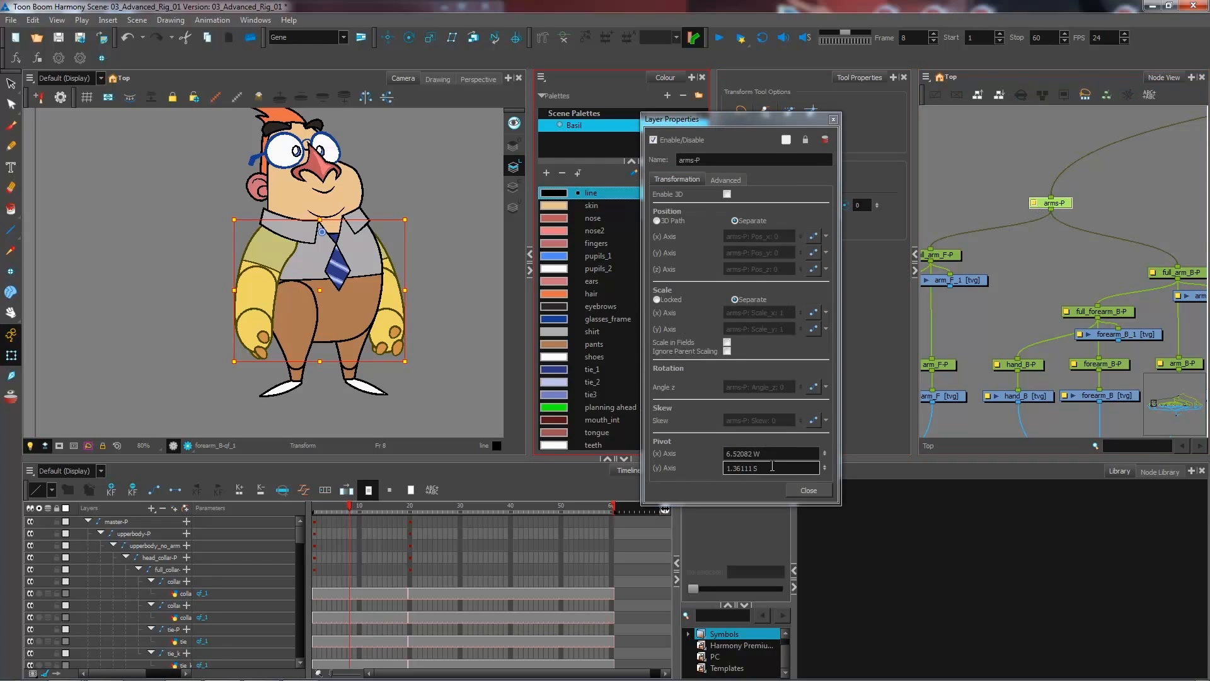
click(807, 489)
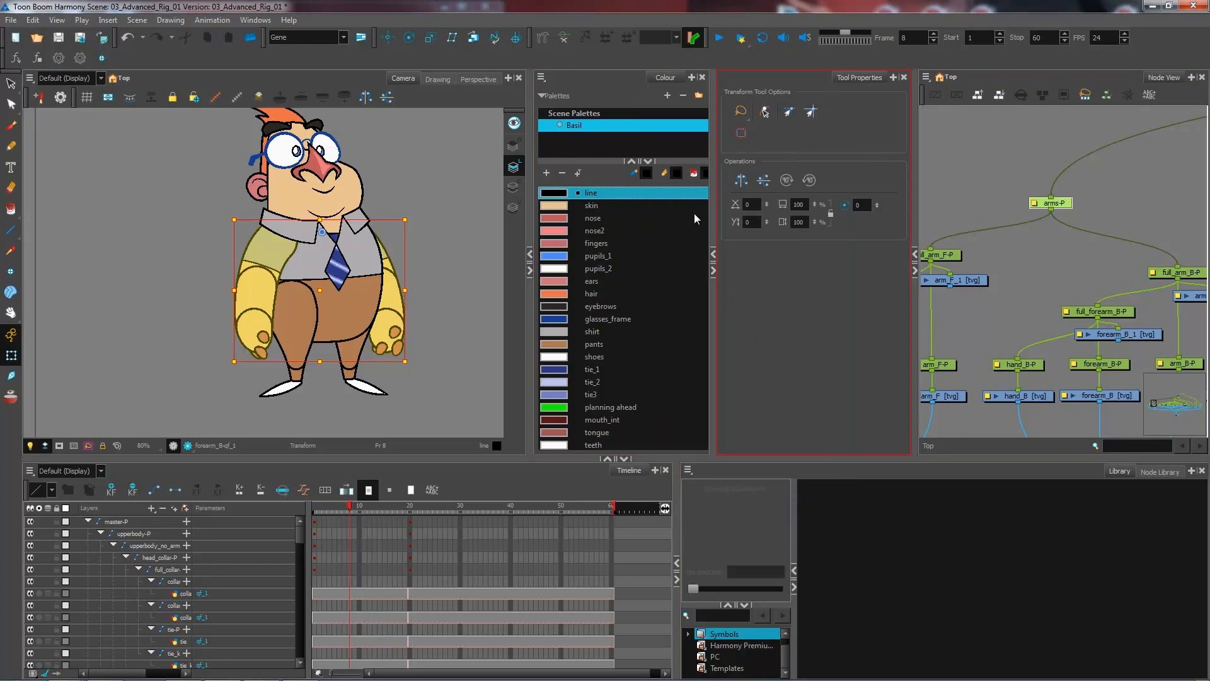
mouse_move(406, 37)
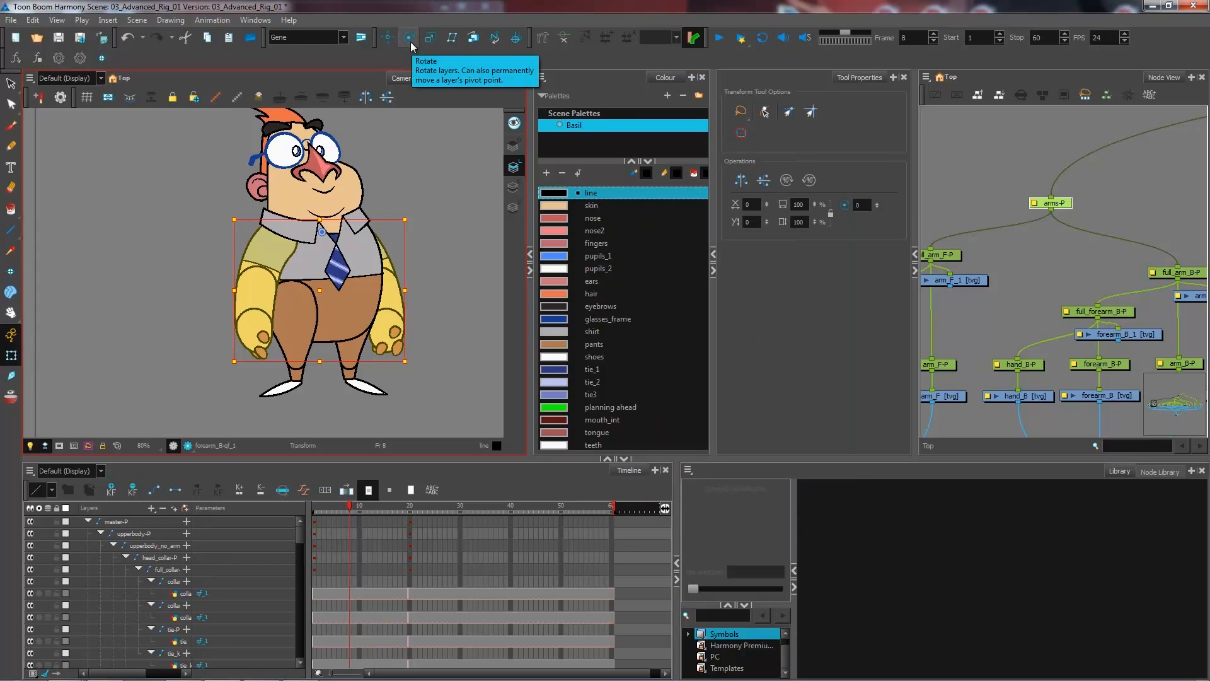
Step: Rotate the arms with the Rotate tool to test the peg pivot
click(408, 37)
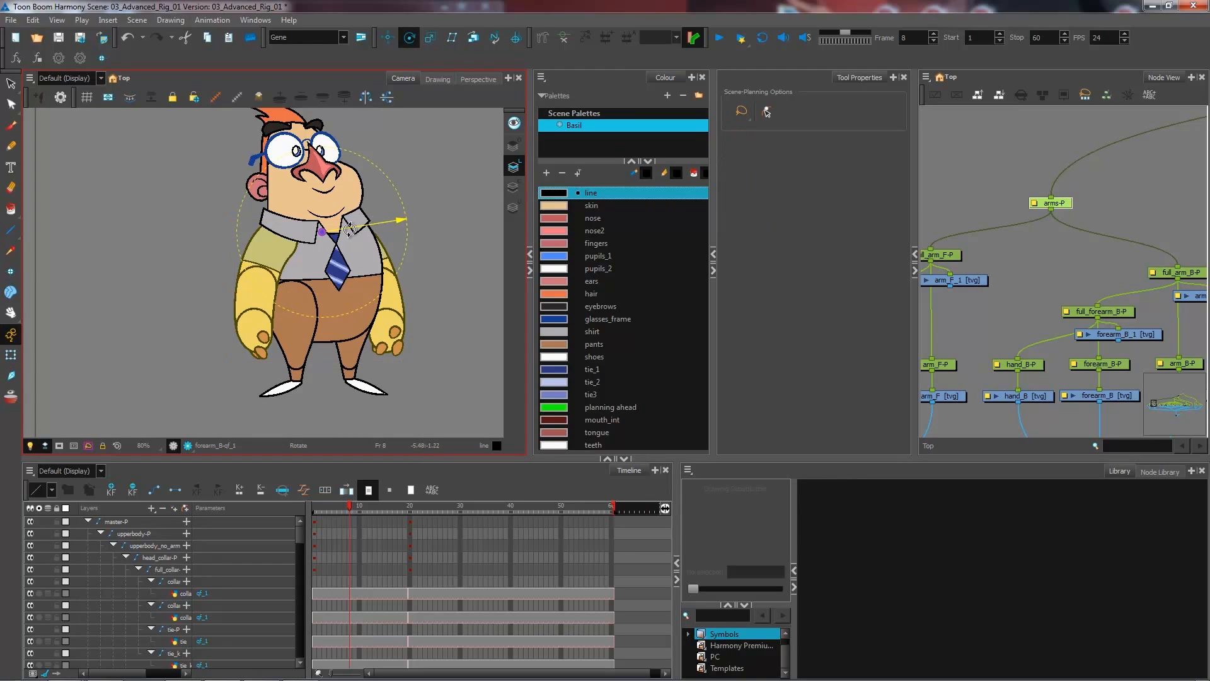
drag(349, 223, 341, 241)
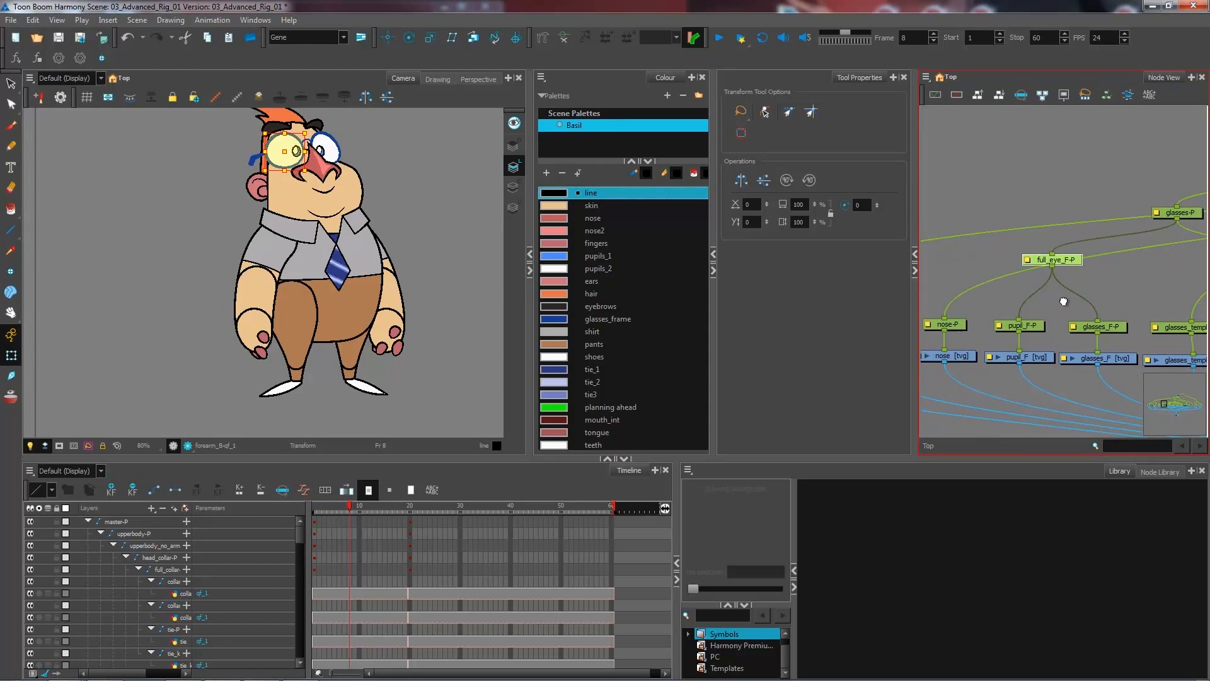
mouse_move(1113, 368)
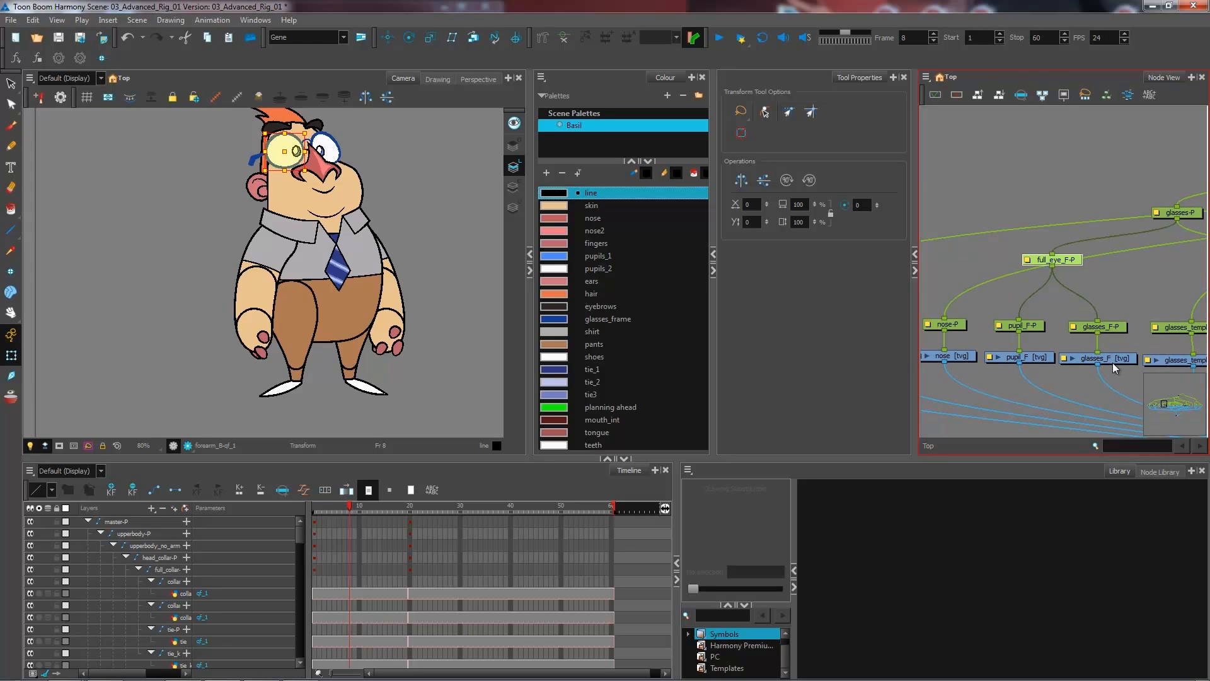
mouse_move(1114, 362)
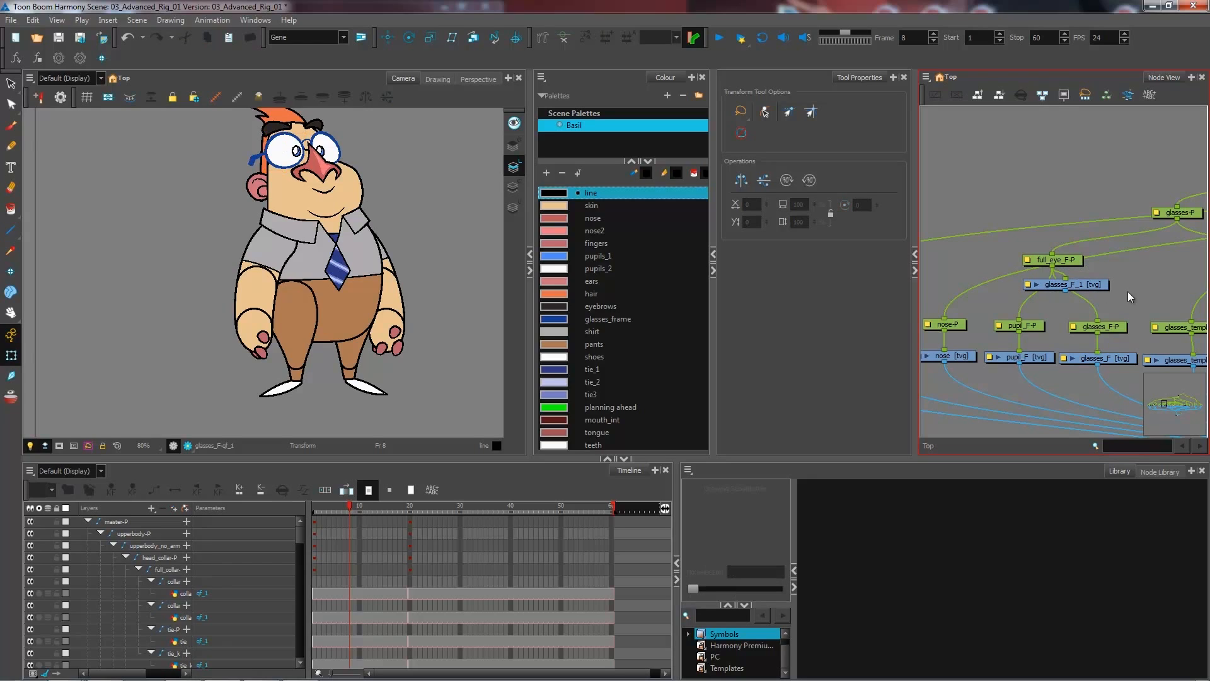
mouse_move(983, 285)
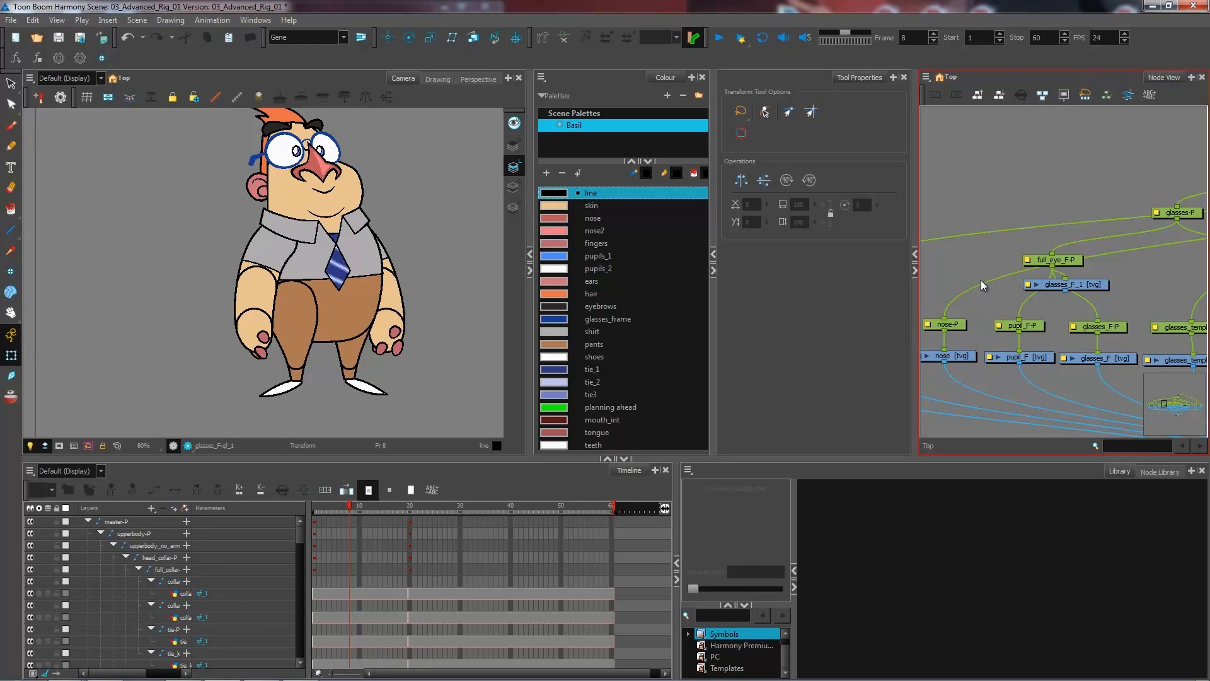